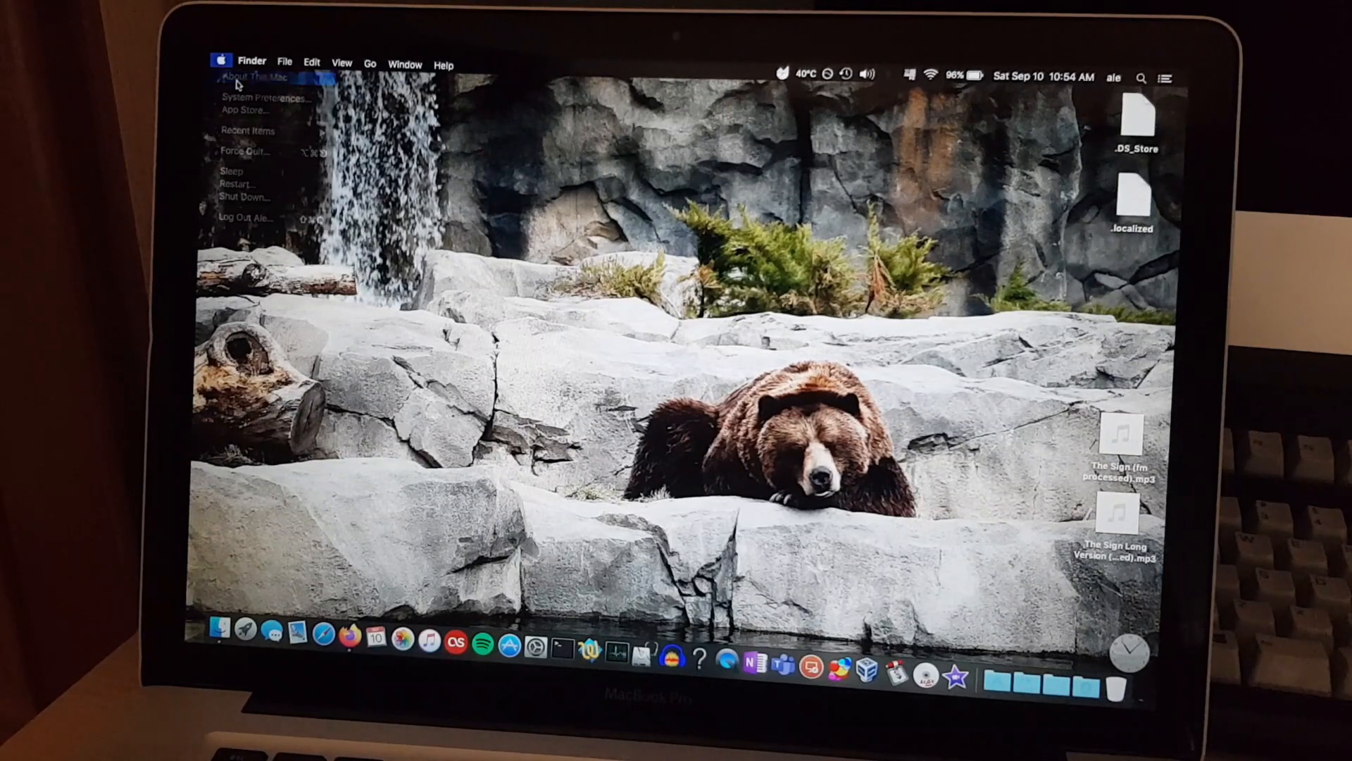
Step: Open About This Mac to review the Mid 2009 MacBook Pro's El Capitan 10.11.6 specs
click(256, 75)
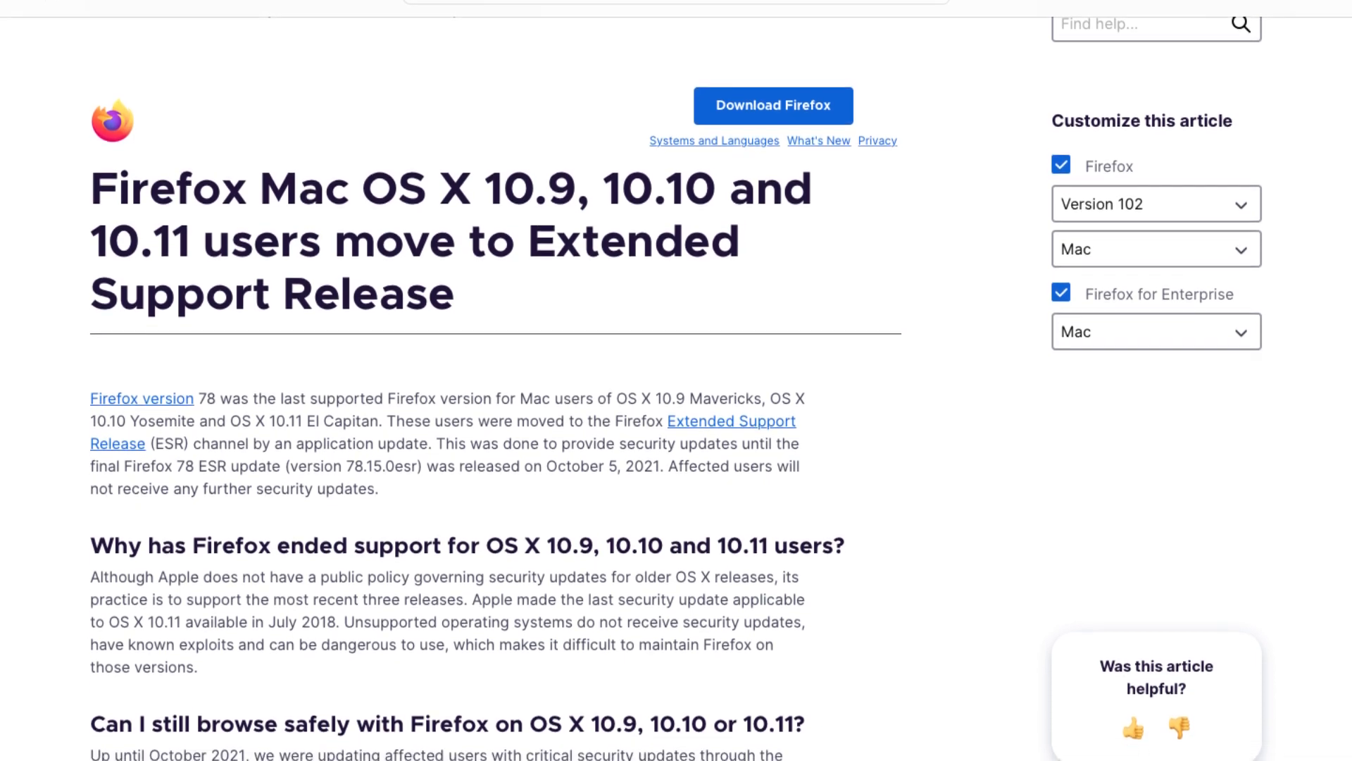
scroll(down, 3)
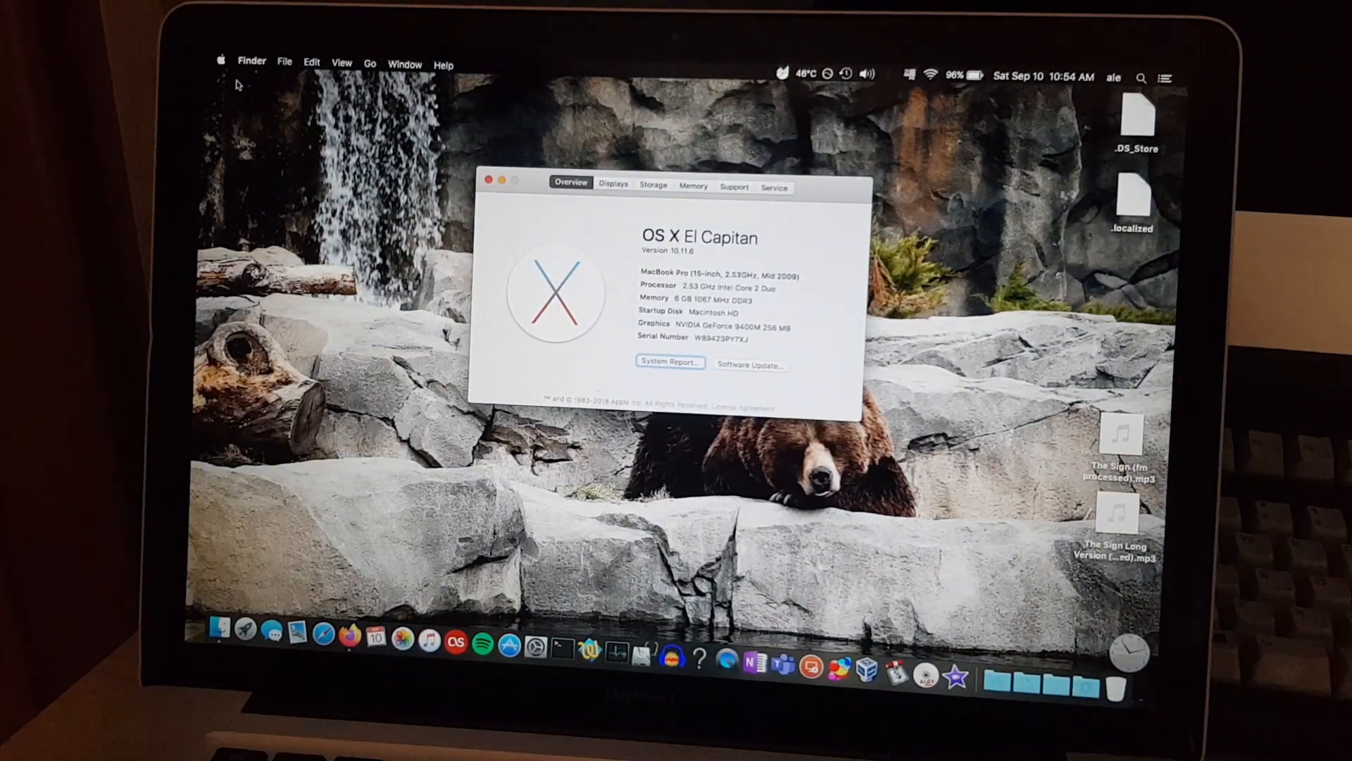
Step: Restart the Mac from El Capitan so it boots into macOS Monterey
click(224, 61)
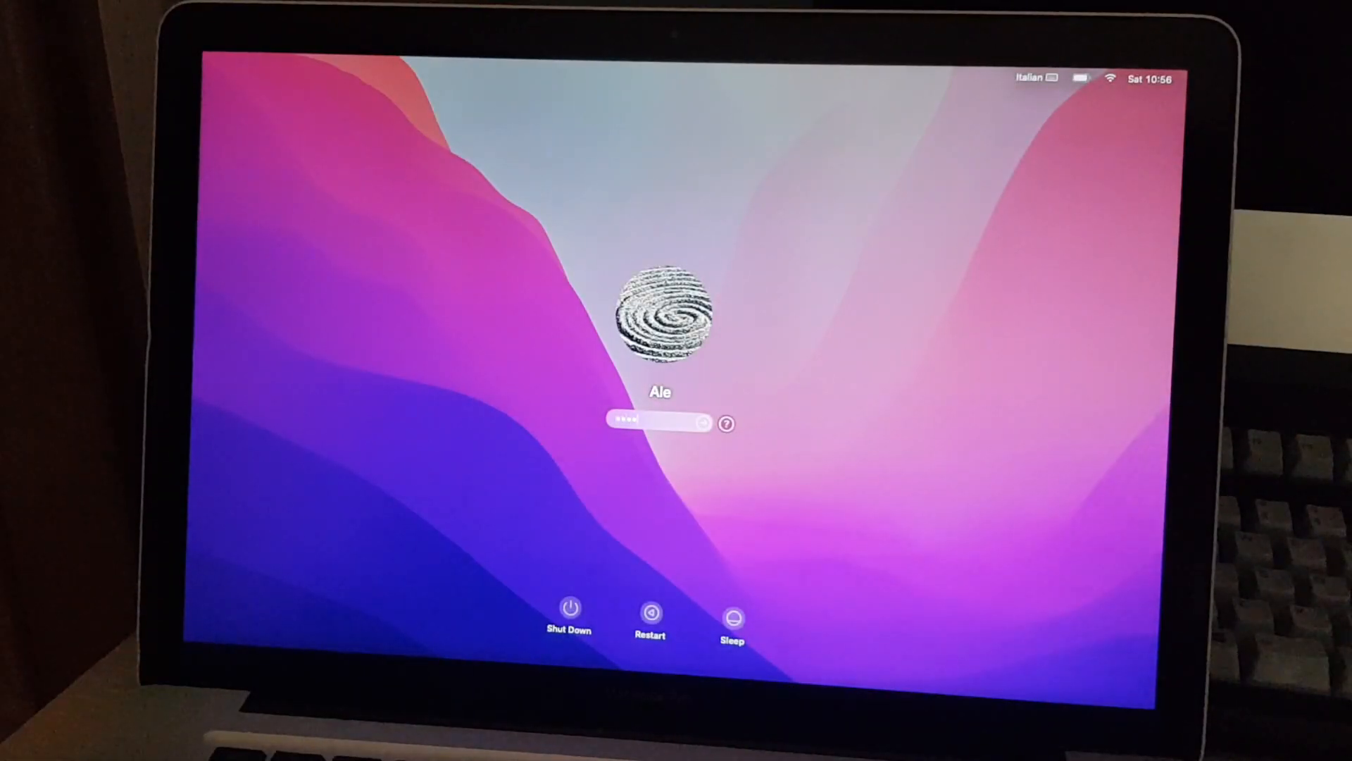
Step: Log in to Monterey and cancel the OpenCore Legacy Patcher install-to-disk alert
key(Return)
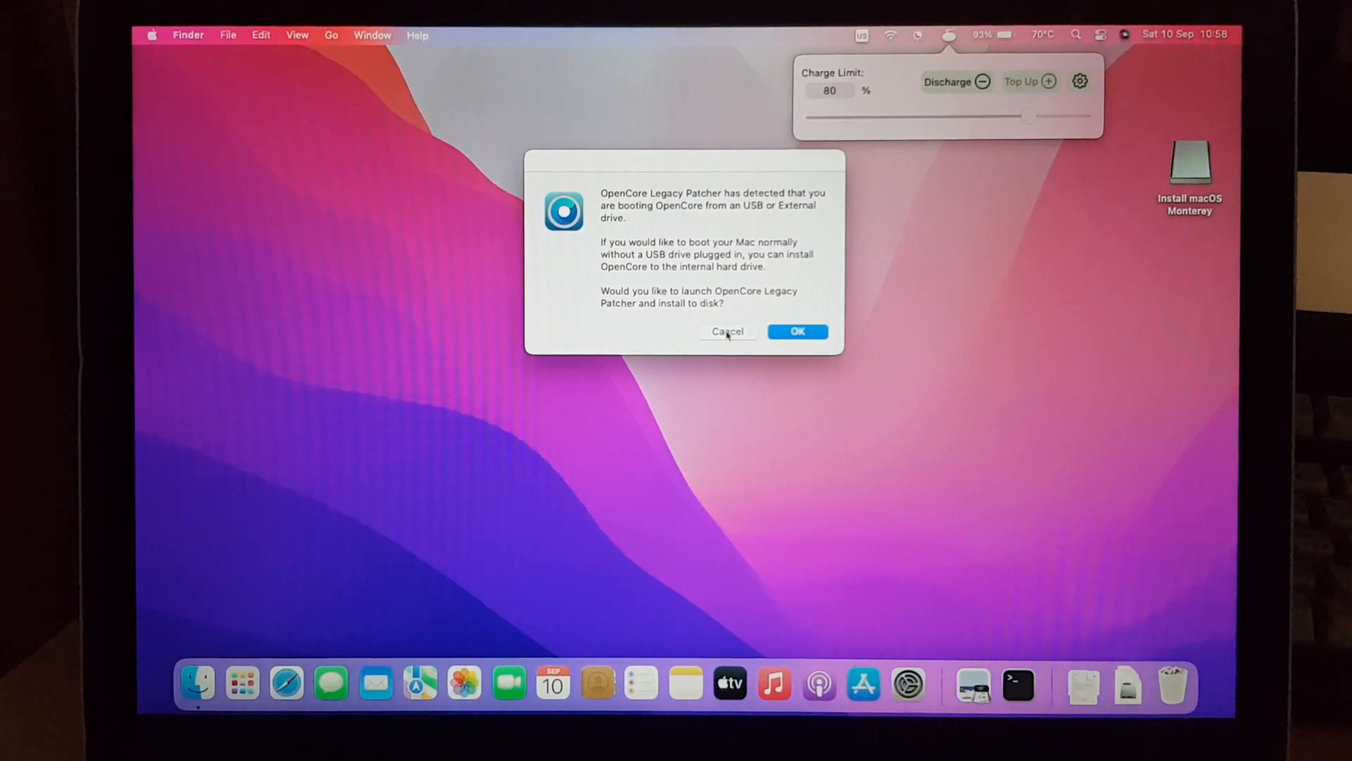
click(728, 331)
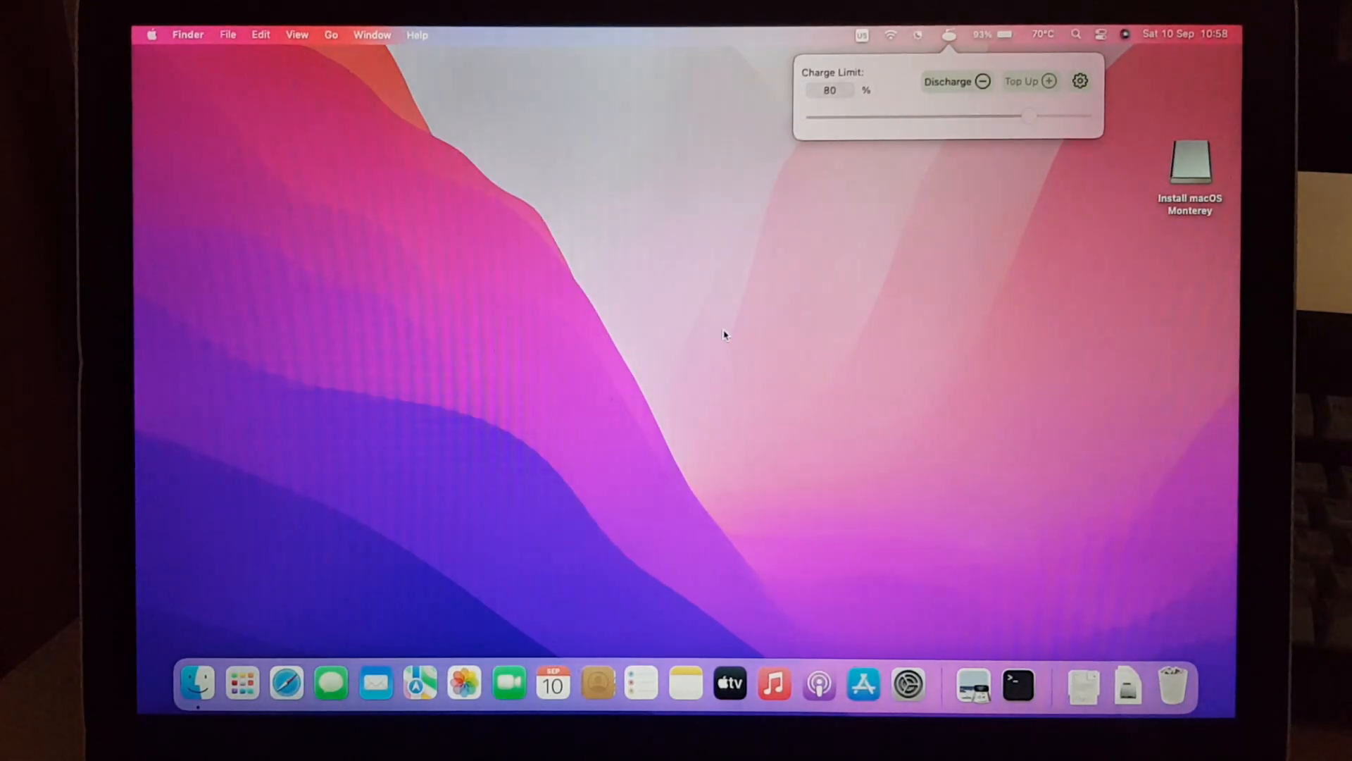
click(1190, 165)
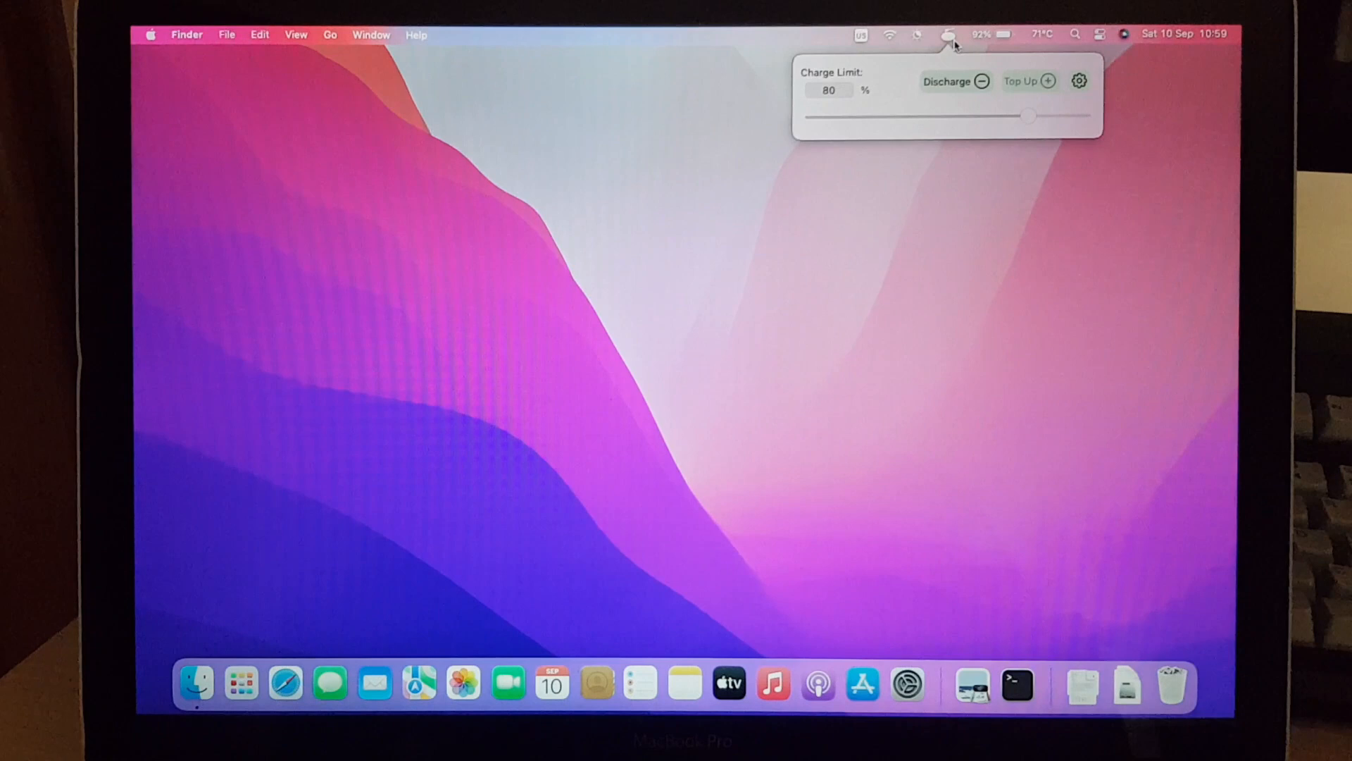
click(1000, 34)
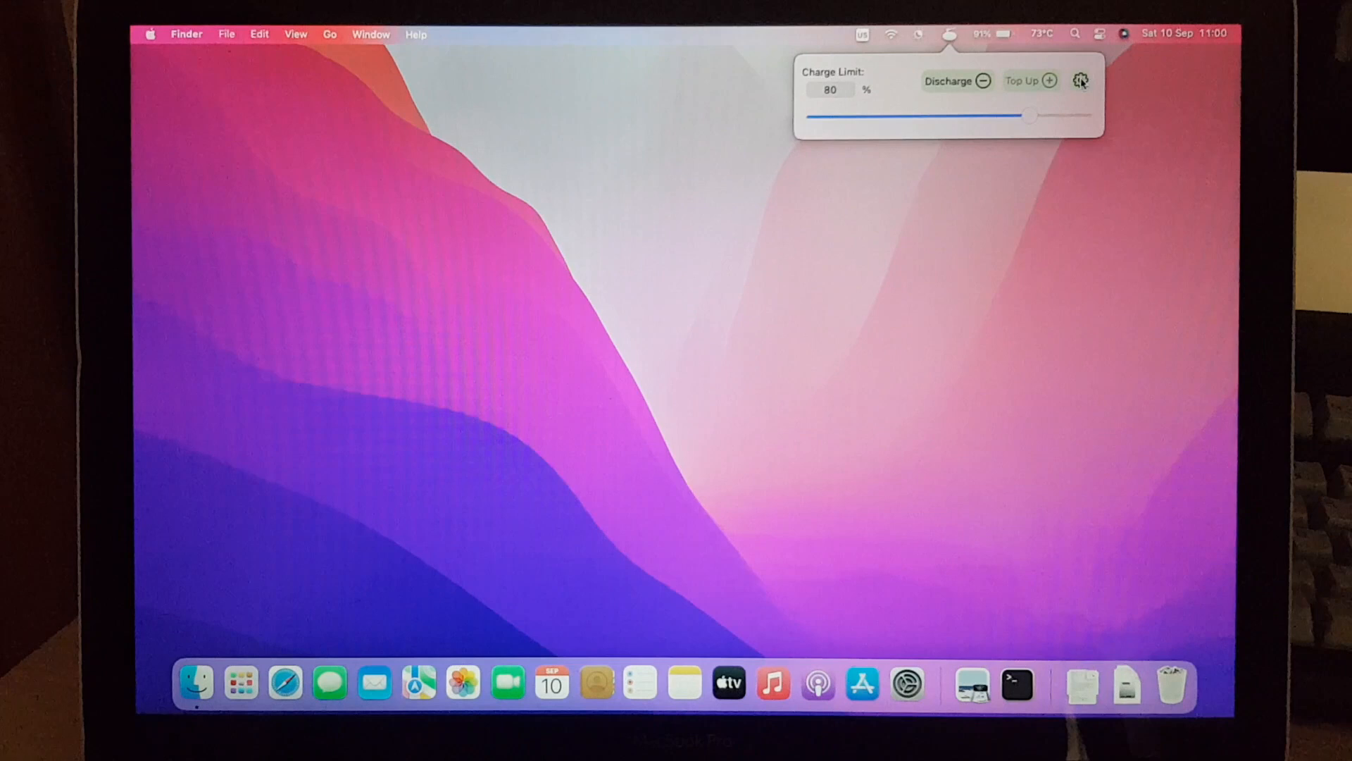
Step: Turn off Launch at Login in AlDente's General Settings and close the window
click(1079, 81)
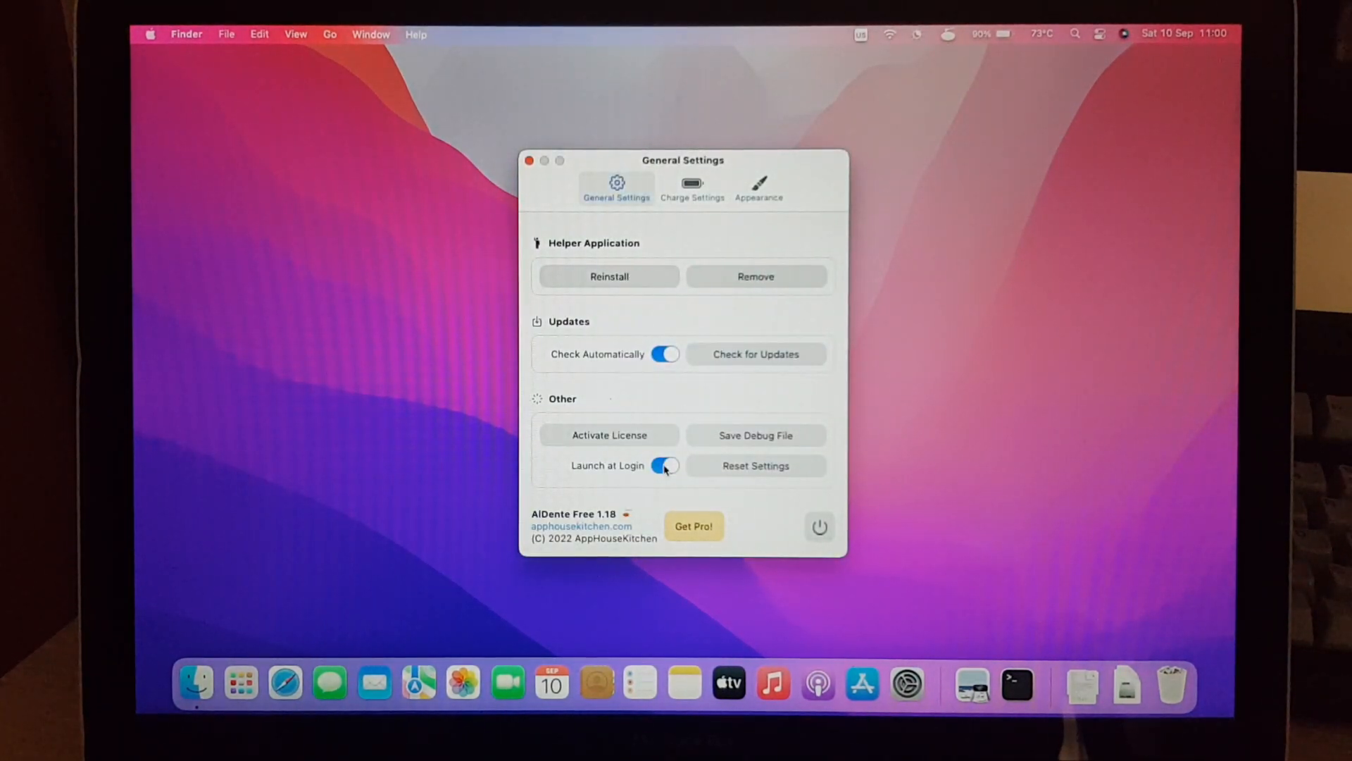
click(665, 466)
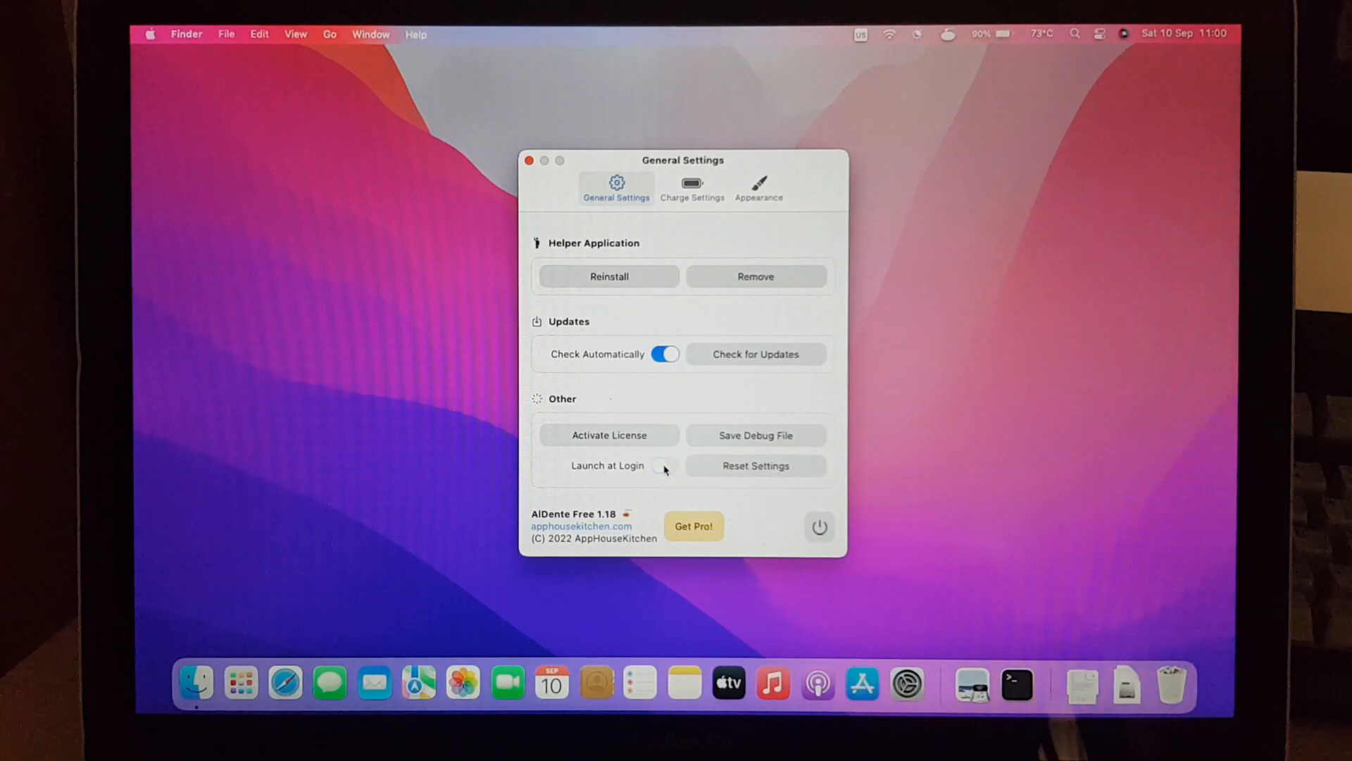
click(532, 161)
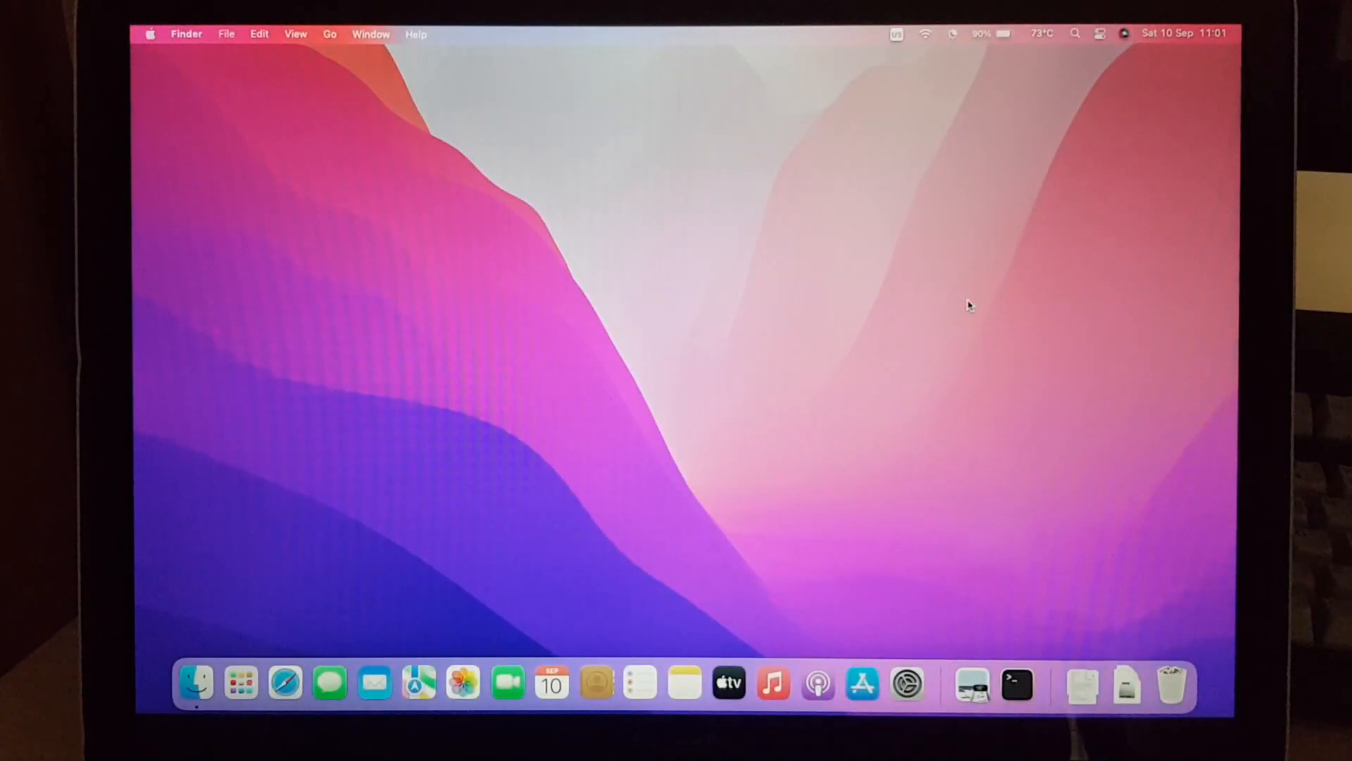
mouse_move(1032, 92)
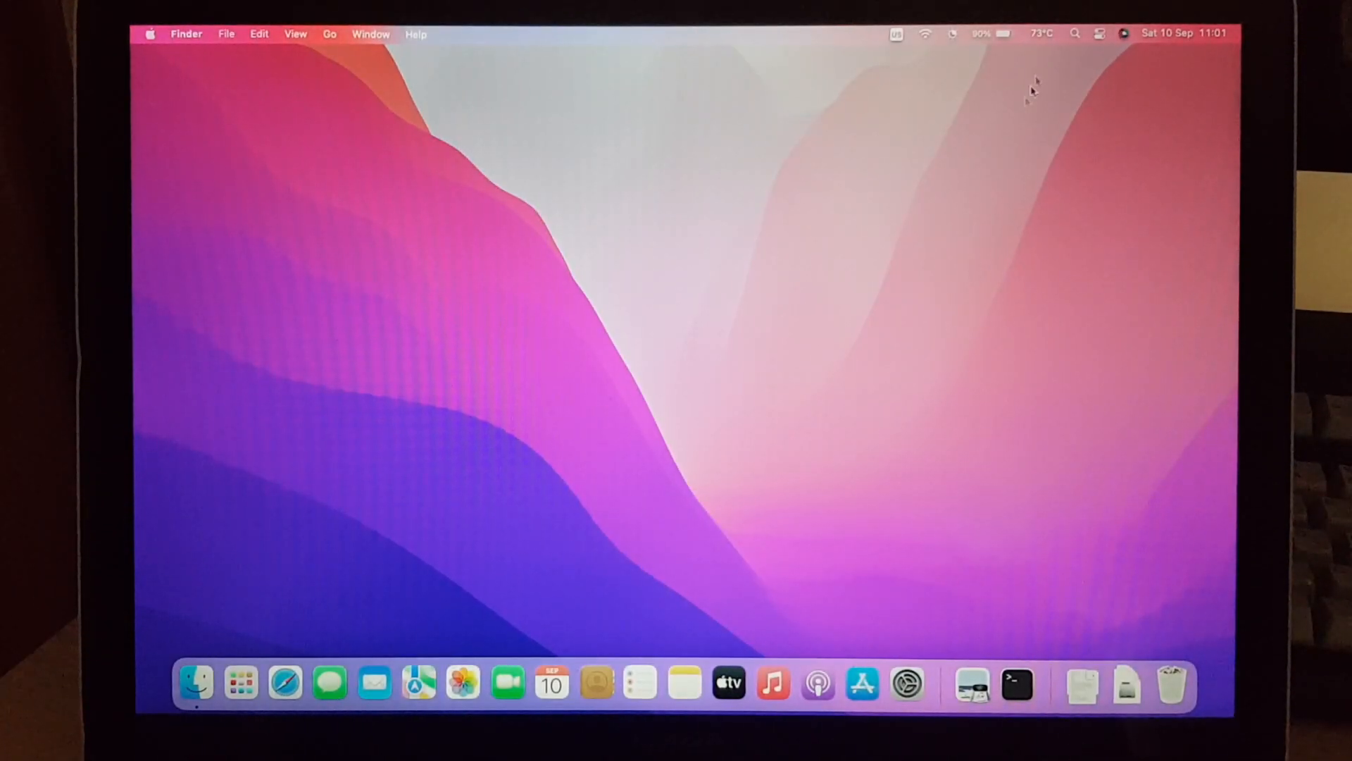
Step: Show the Macs Fan Control window from the menu bar and answer its rating prompt
click(1041, 34)
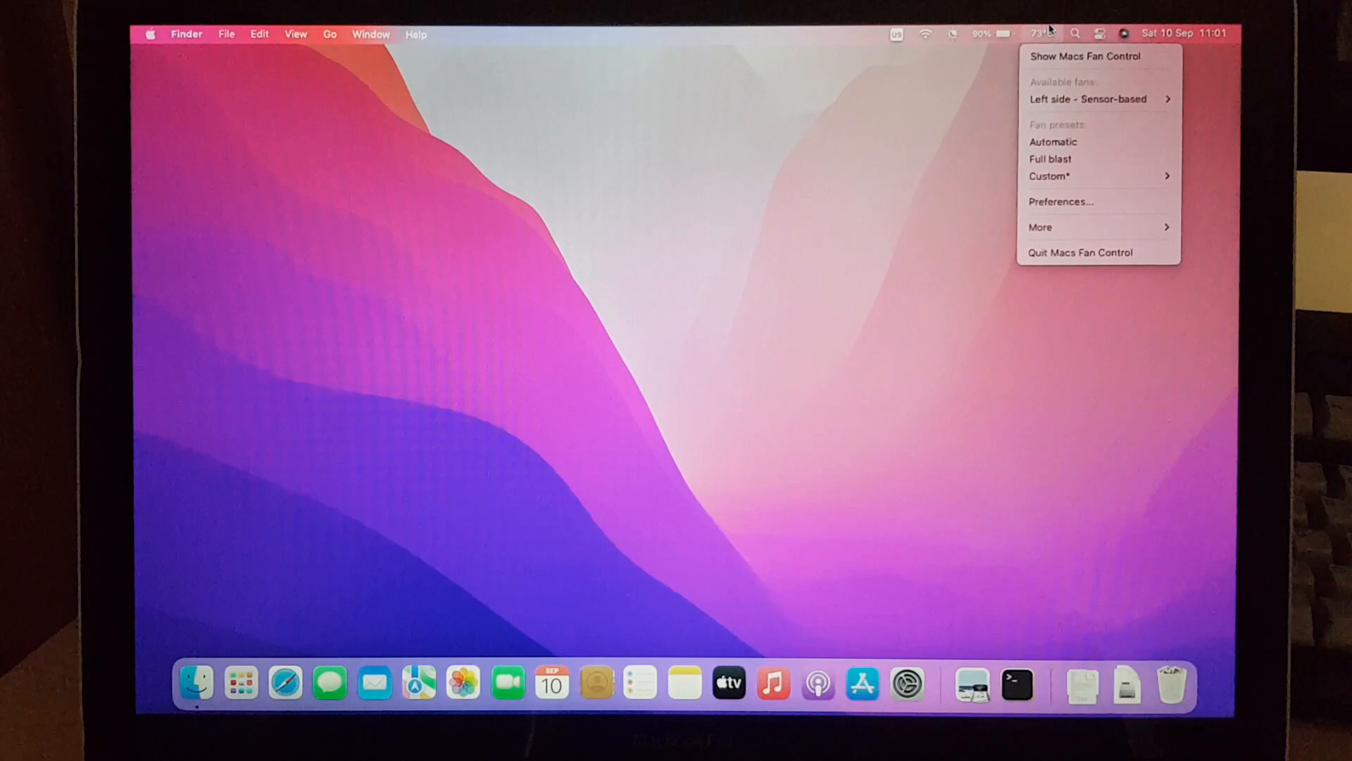
click(1086, 56)
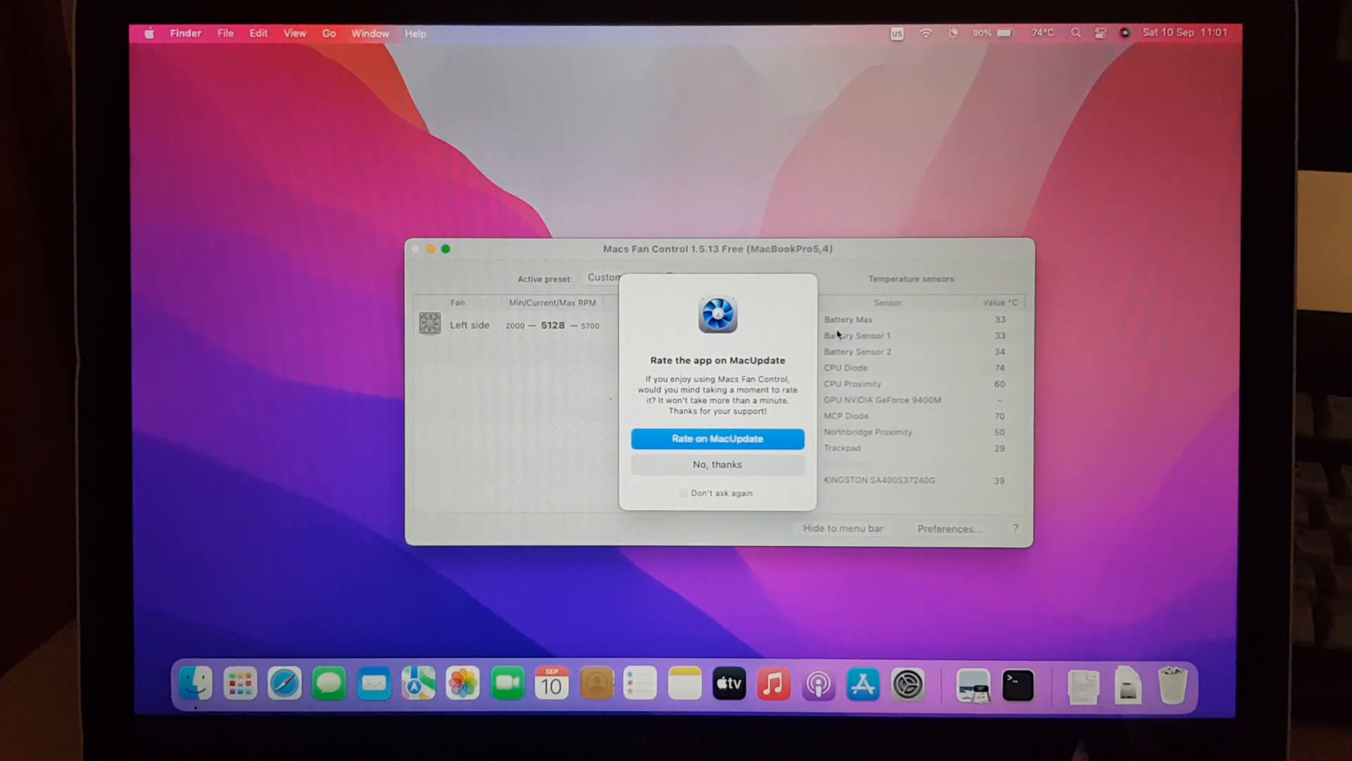
click(717, 464)
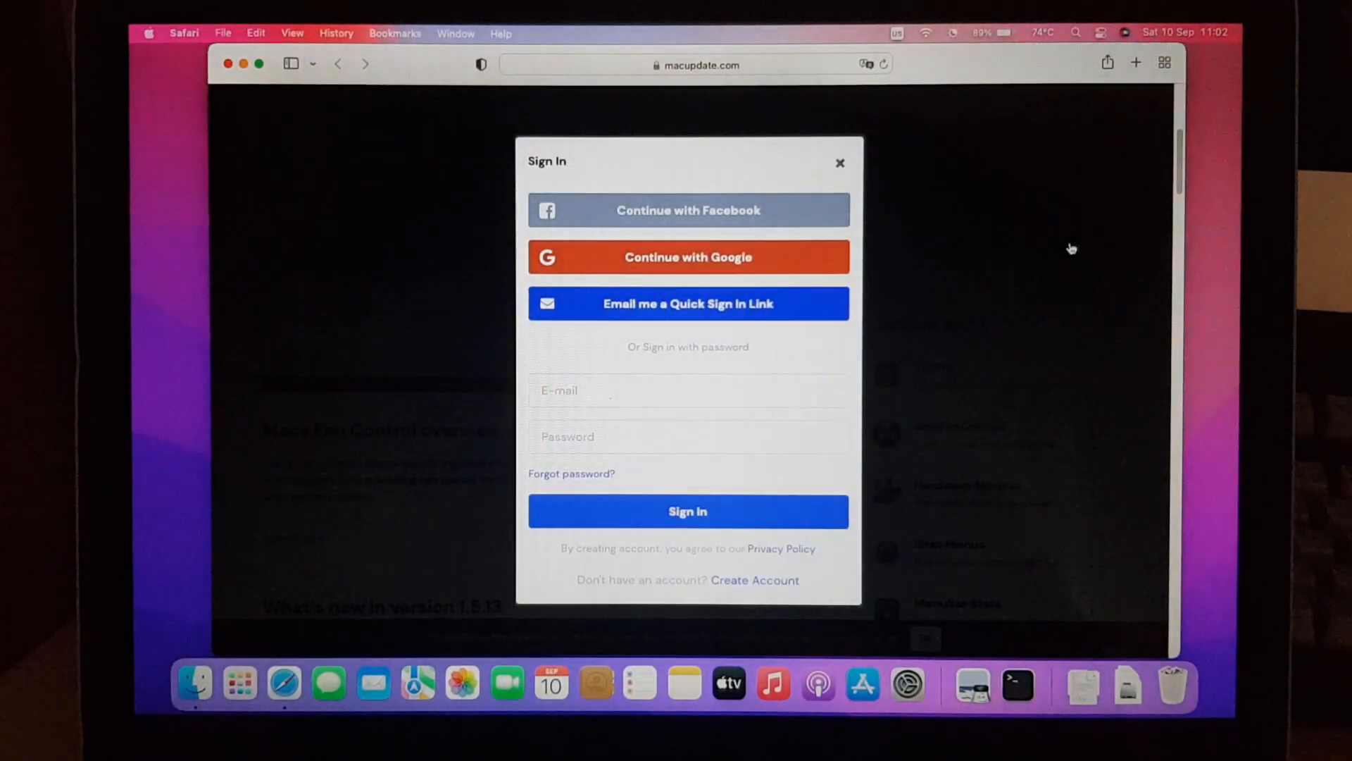
mouse_move(786, 217)
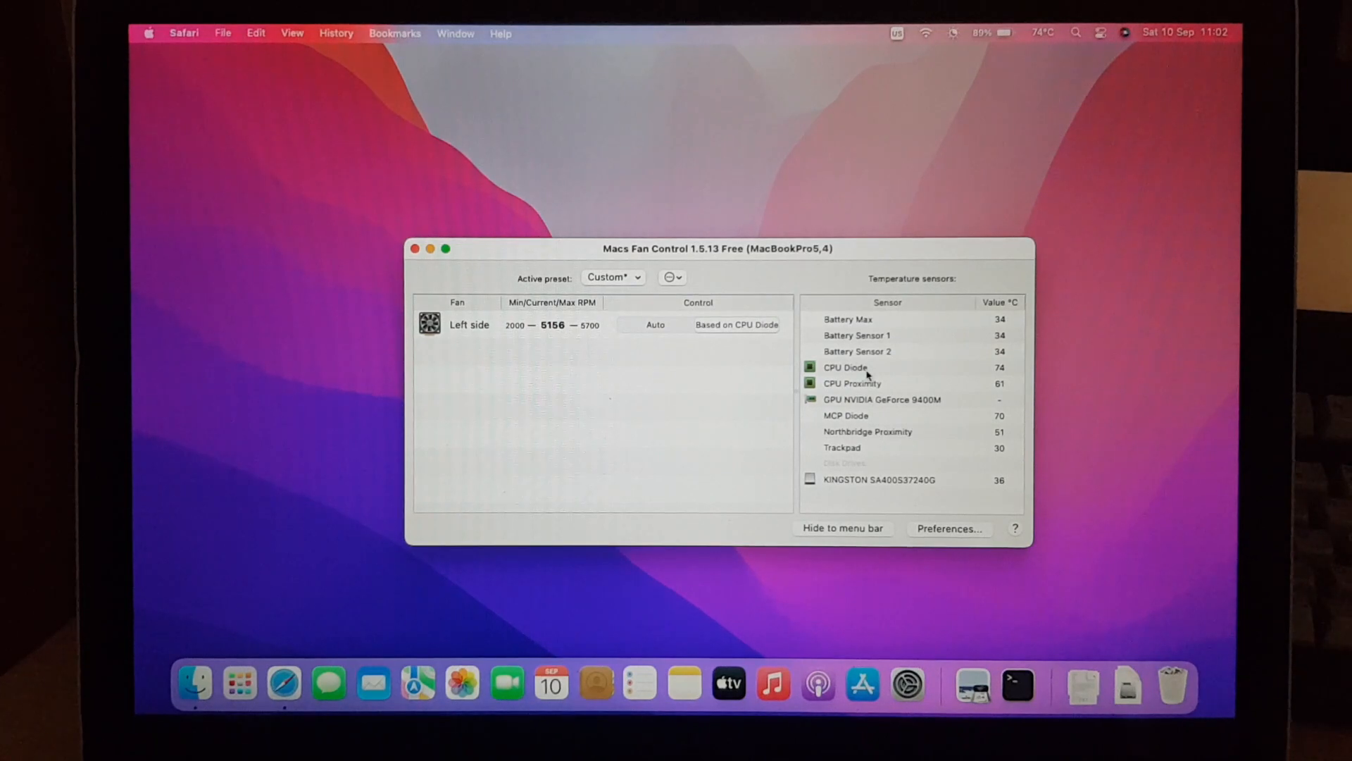
Step: Set the left fan to follow the CPU Diode sensor, then close Macs Fan Control
click(737, 324)
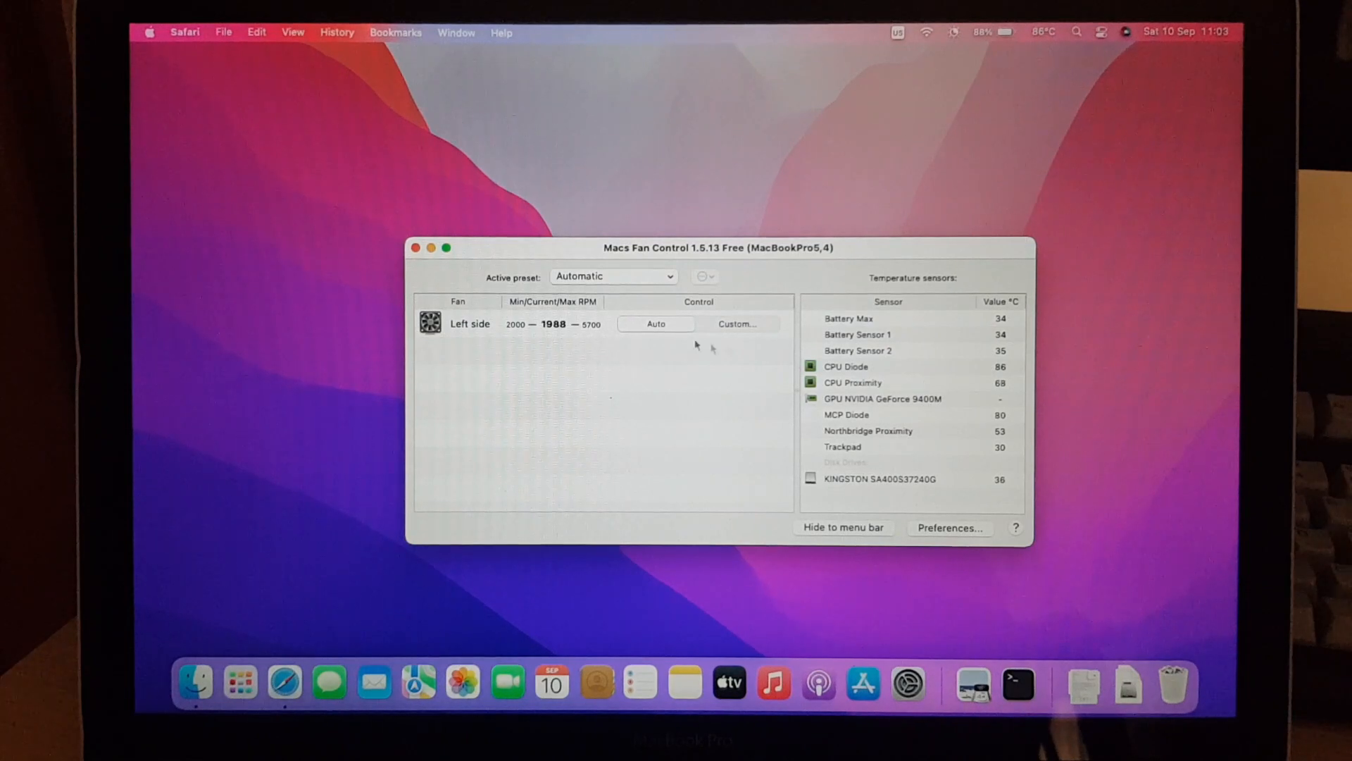
click(737, 323)
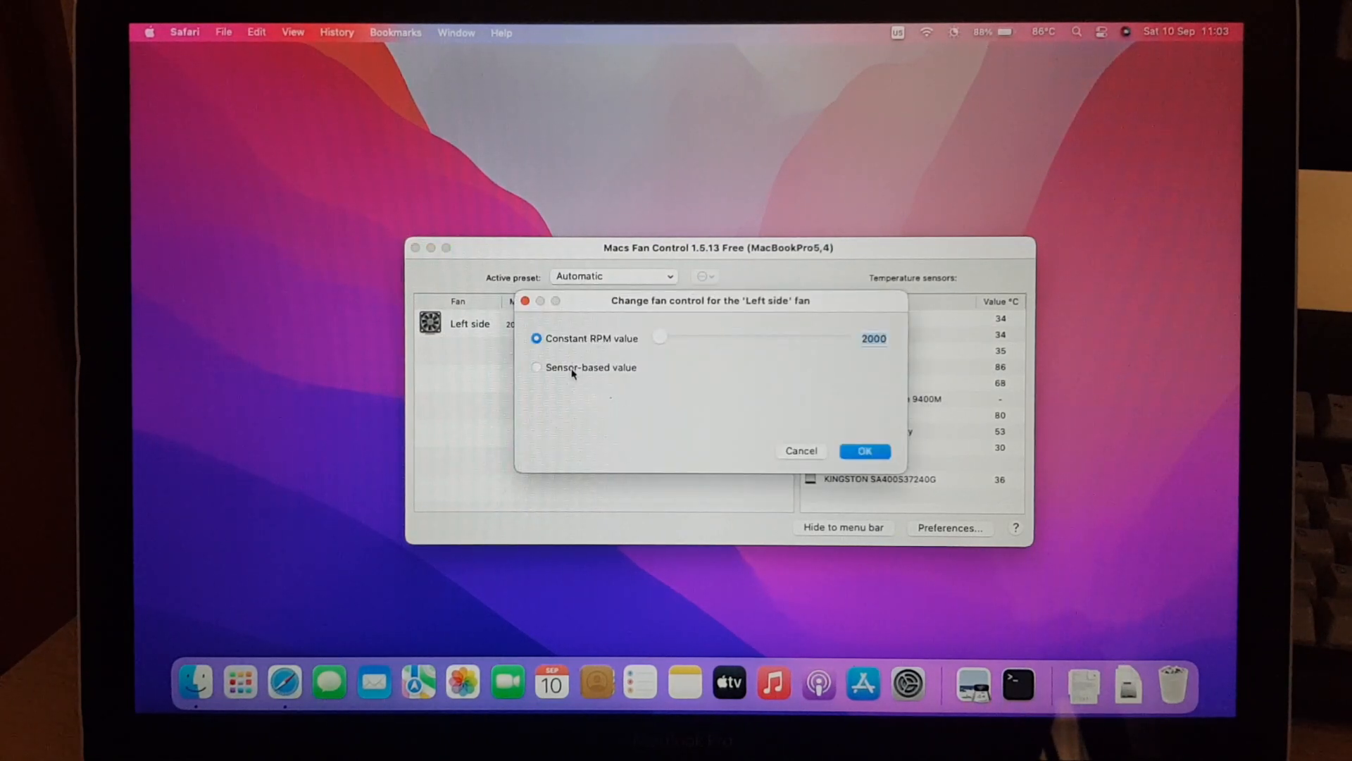
click(536, 367)
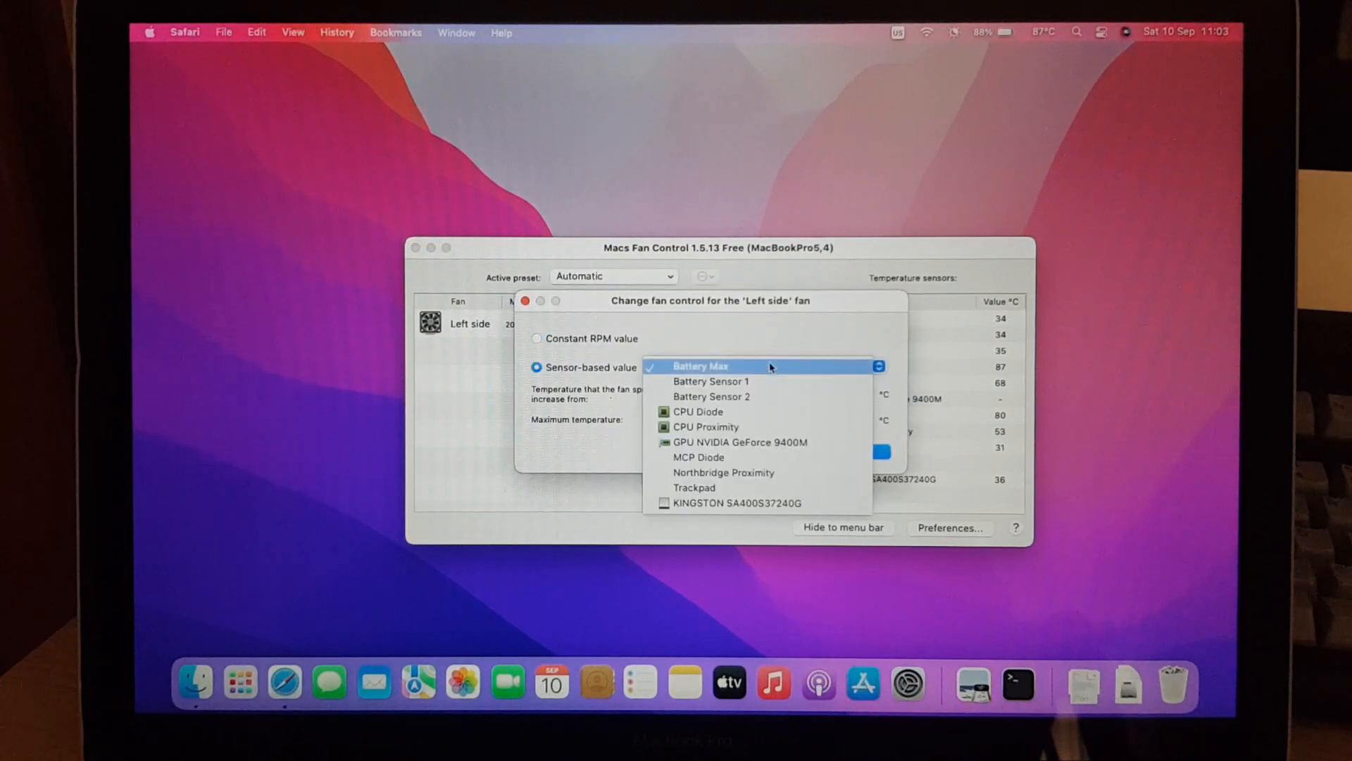
click(698, 411)
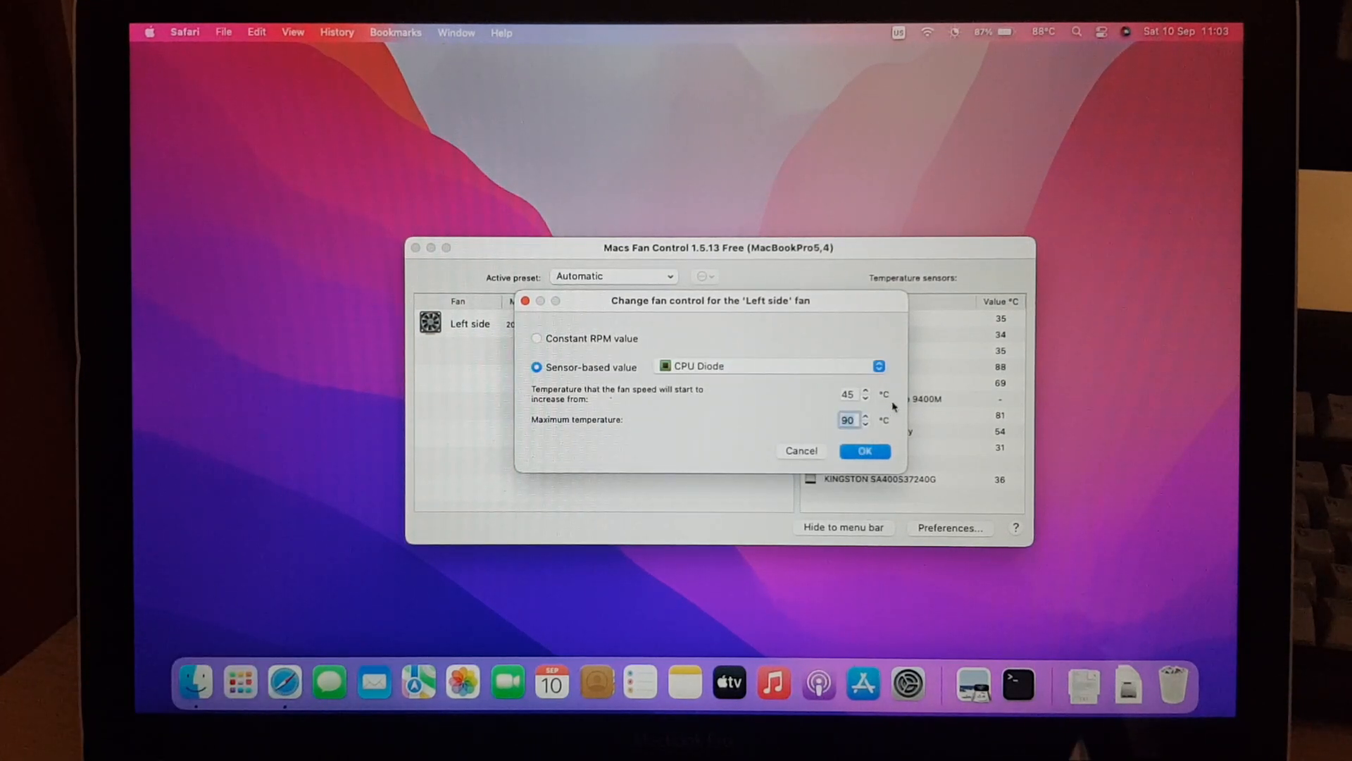
click(865, 451)
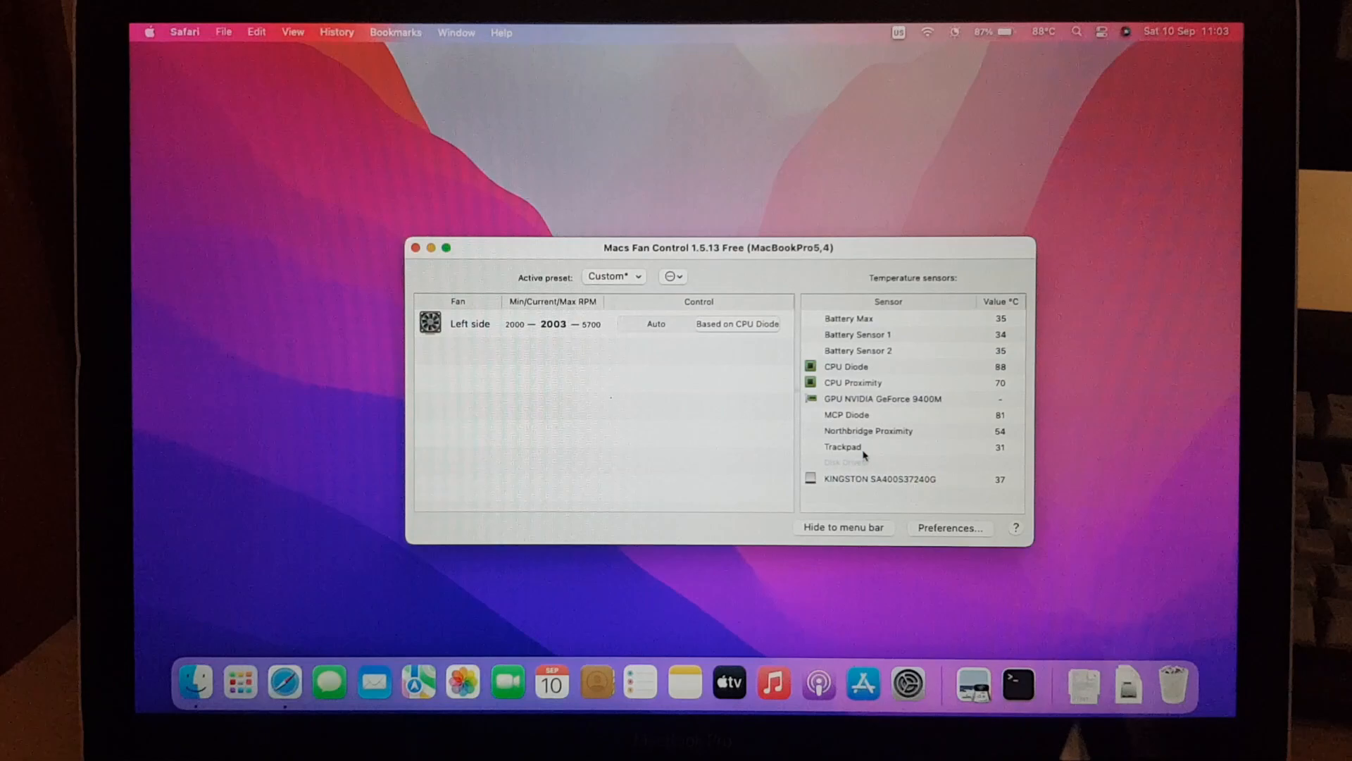
click(417, 248)
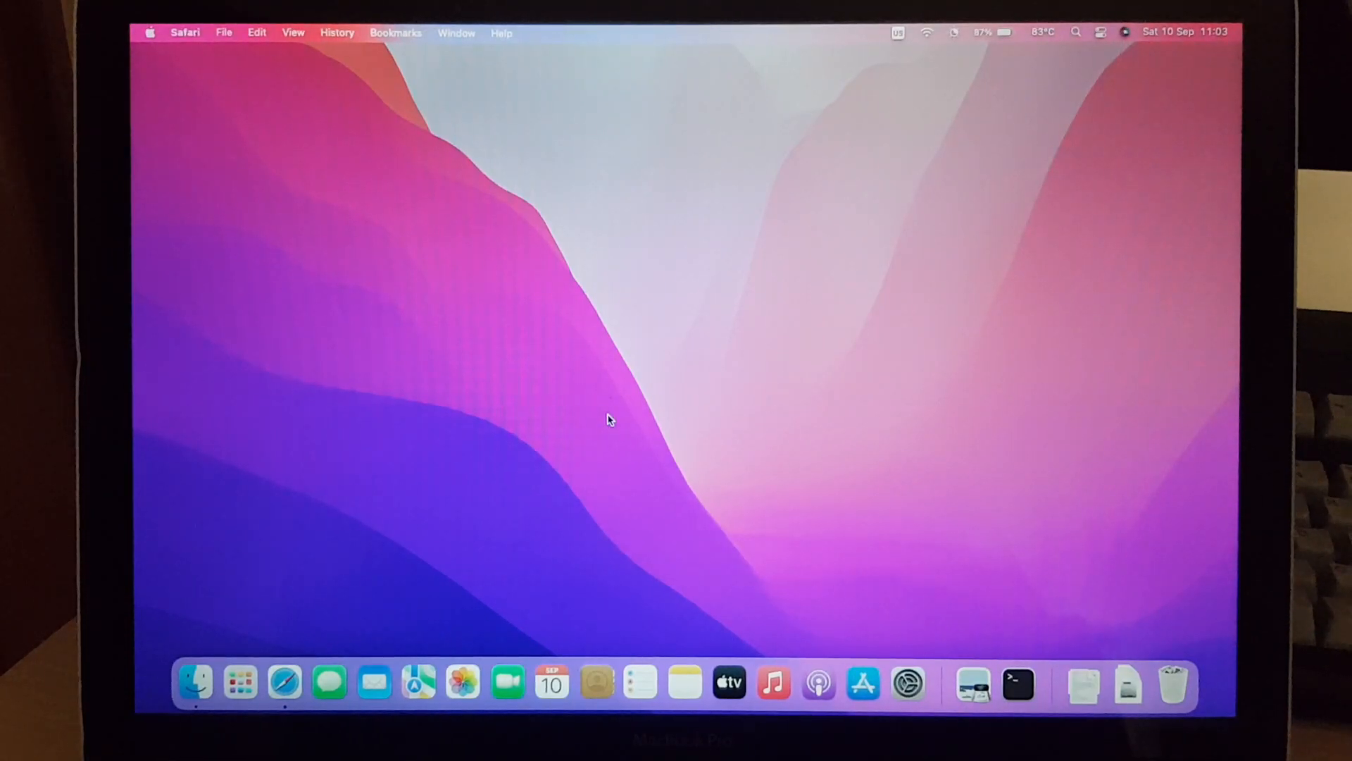
mouse_move(131, 30)
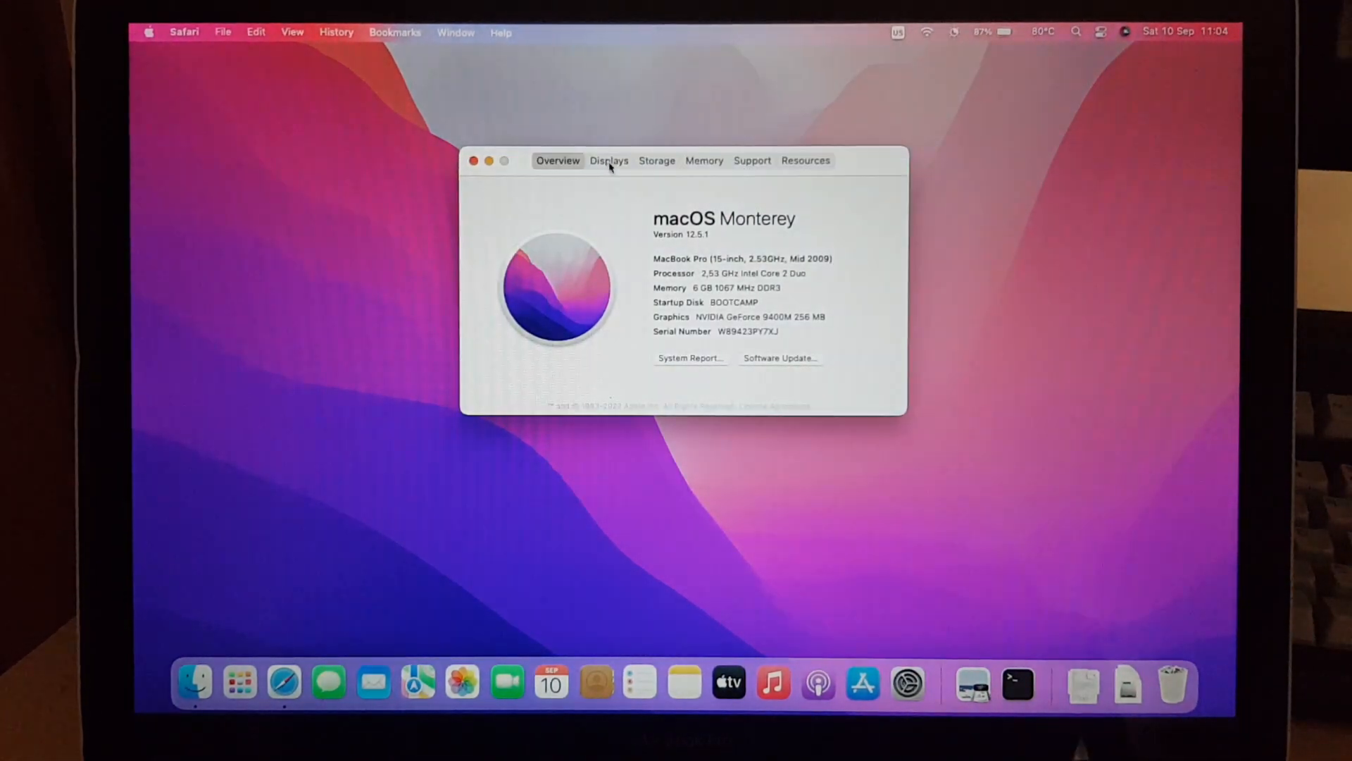
Step: Browse About This Mac's Storage and Memory pages, ending on Support's warranty coverage
click(657, 160)
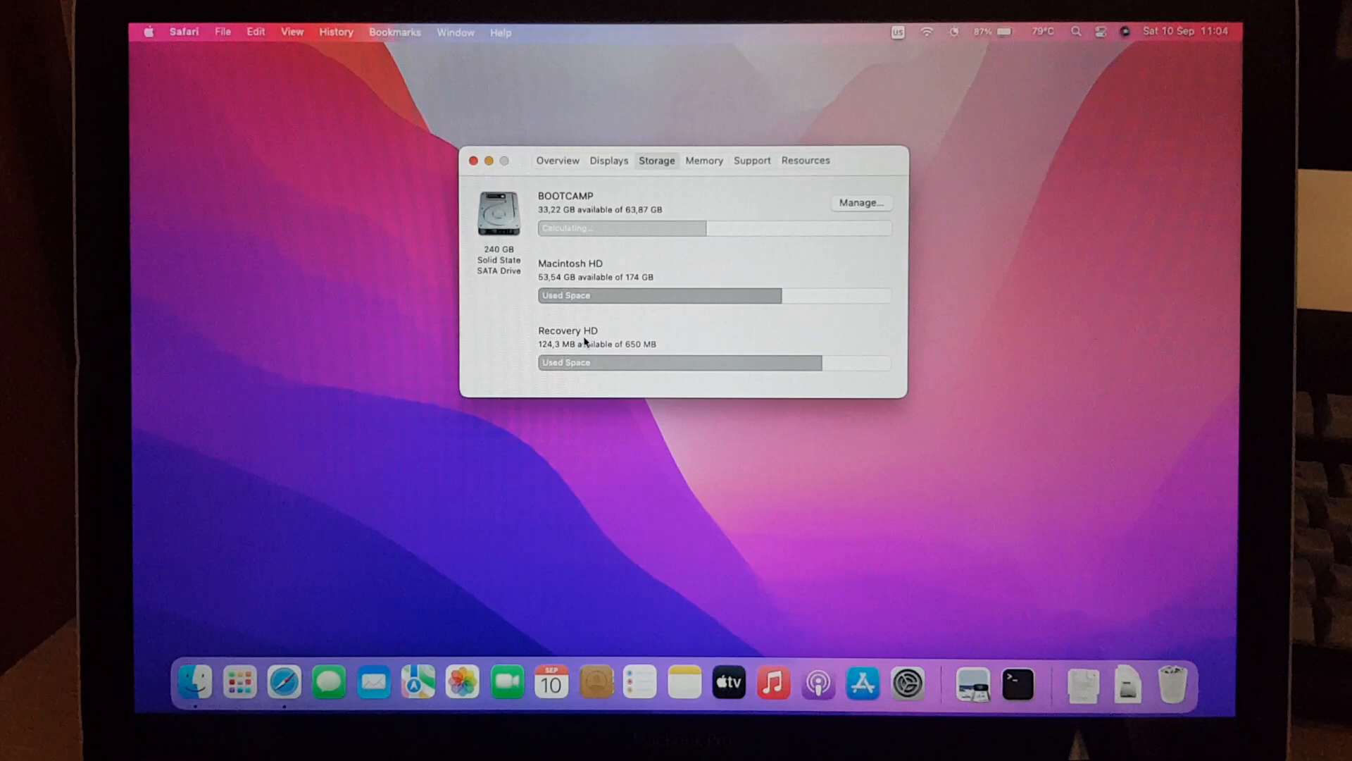
click(192, 683)
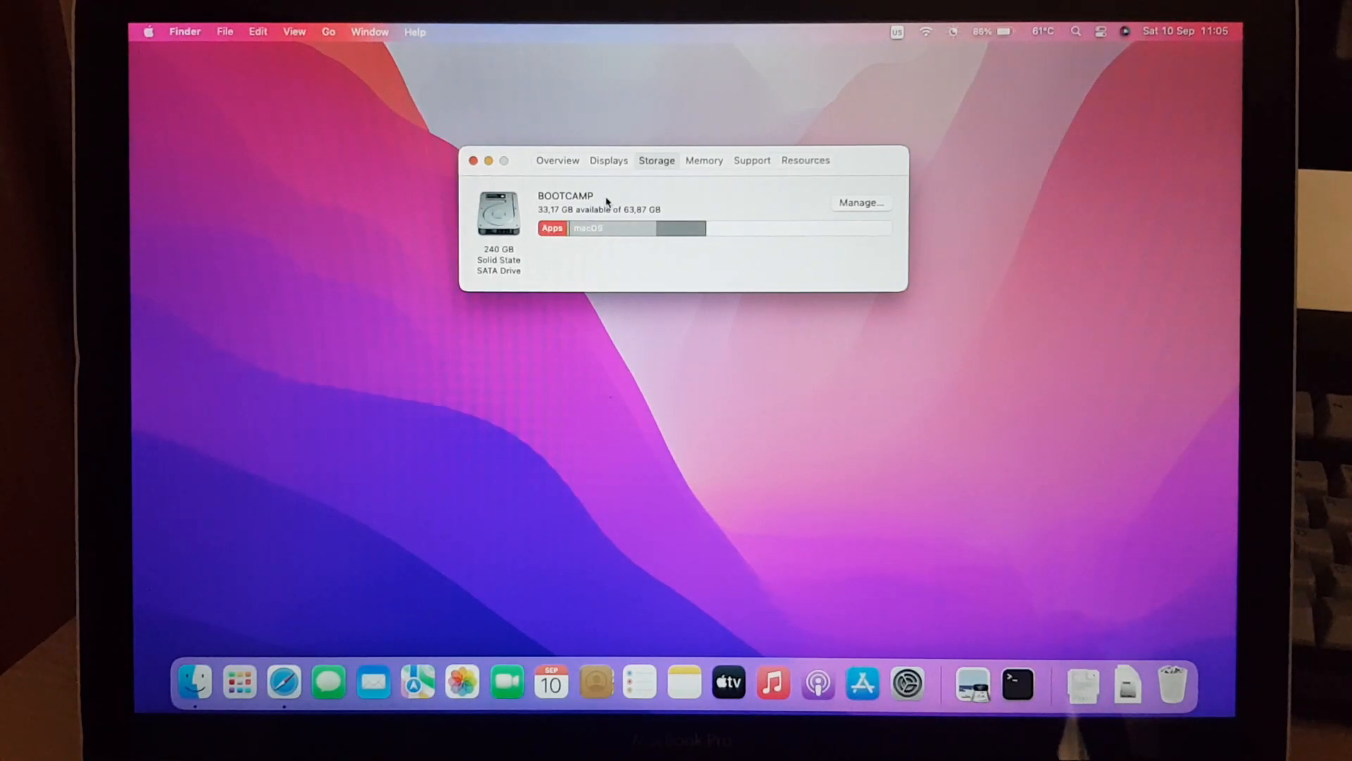
click(704, 160)
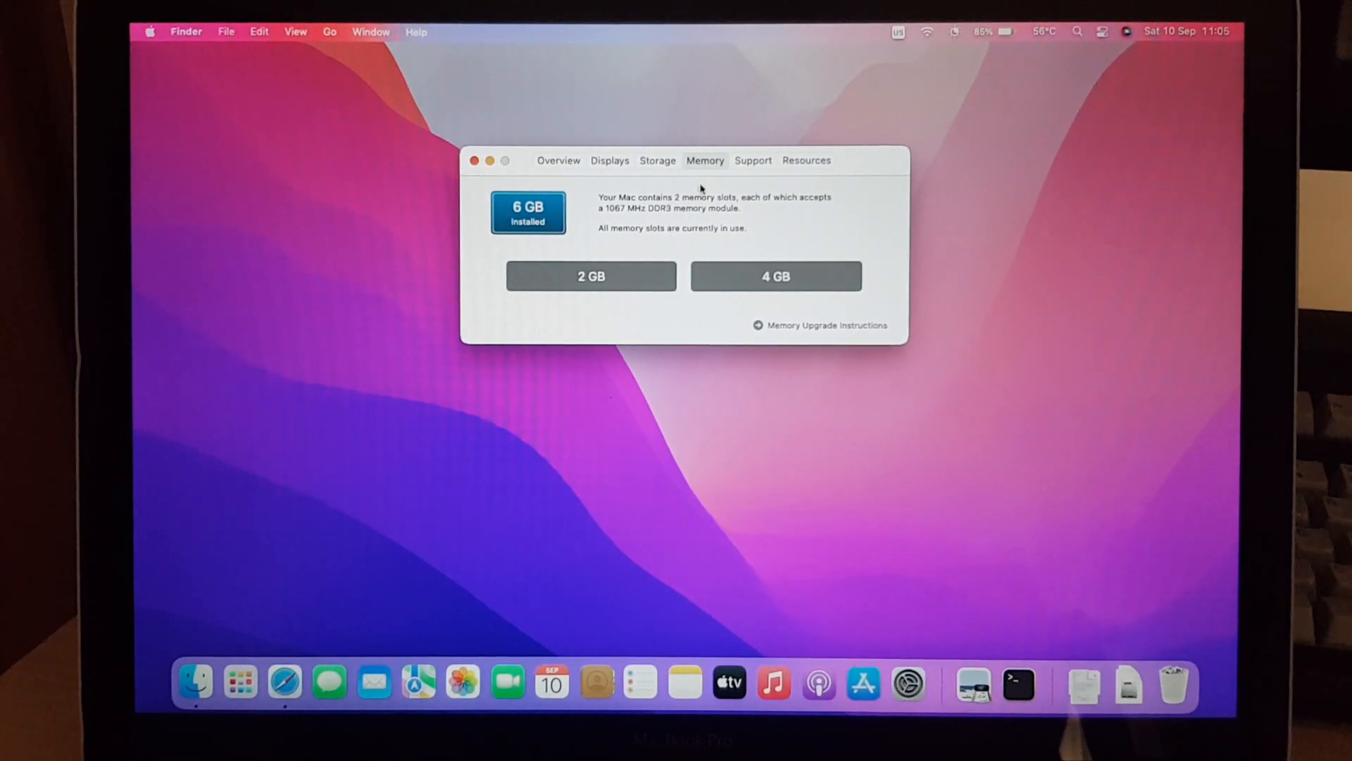
click(763, 158)
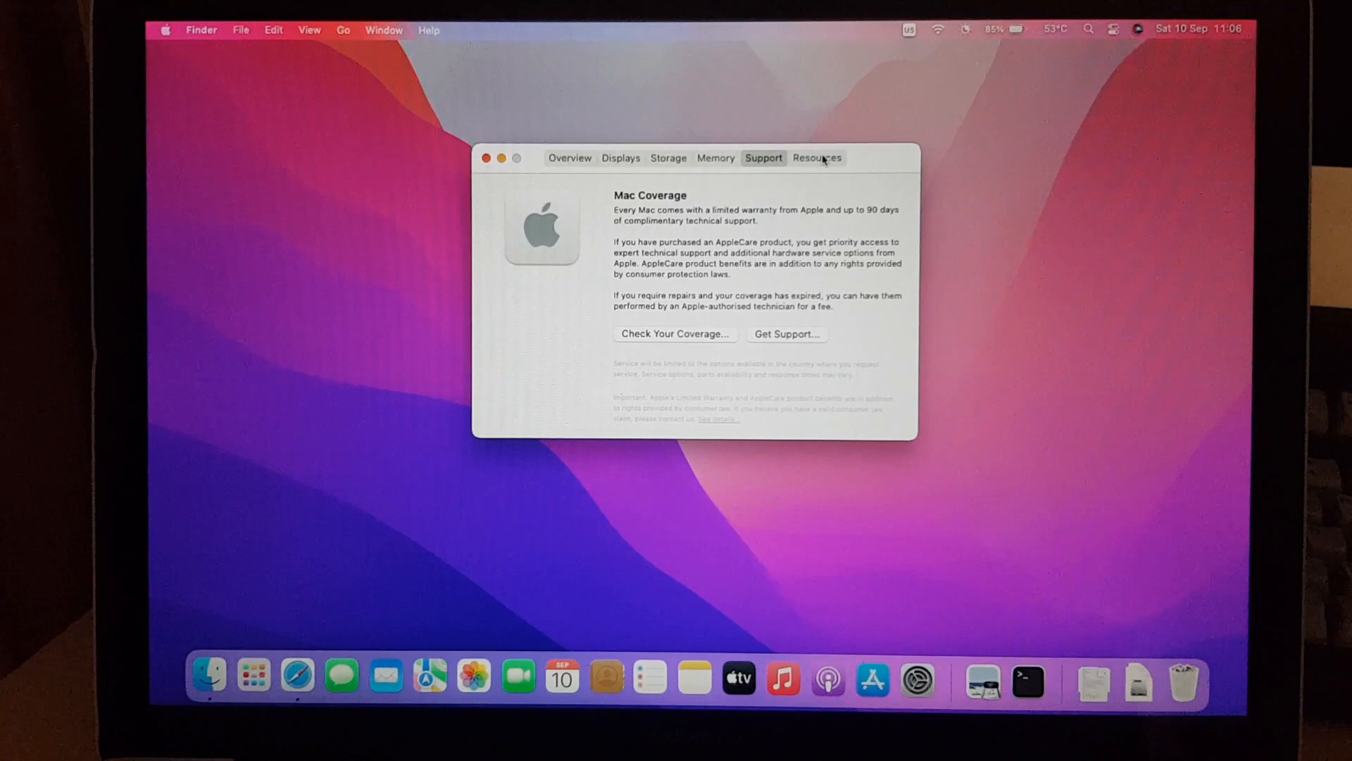
Step: View the Resources page, then close the About This Mac window
click(817, 157)
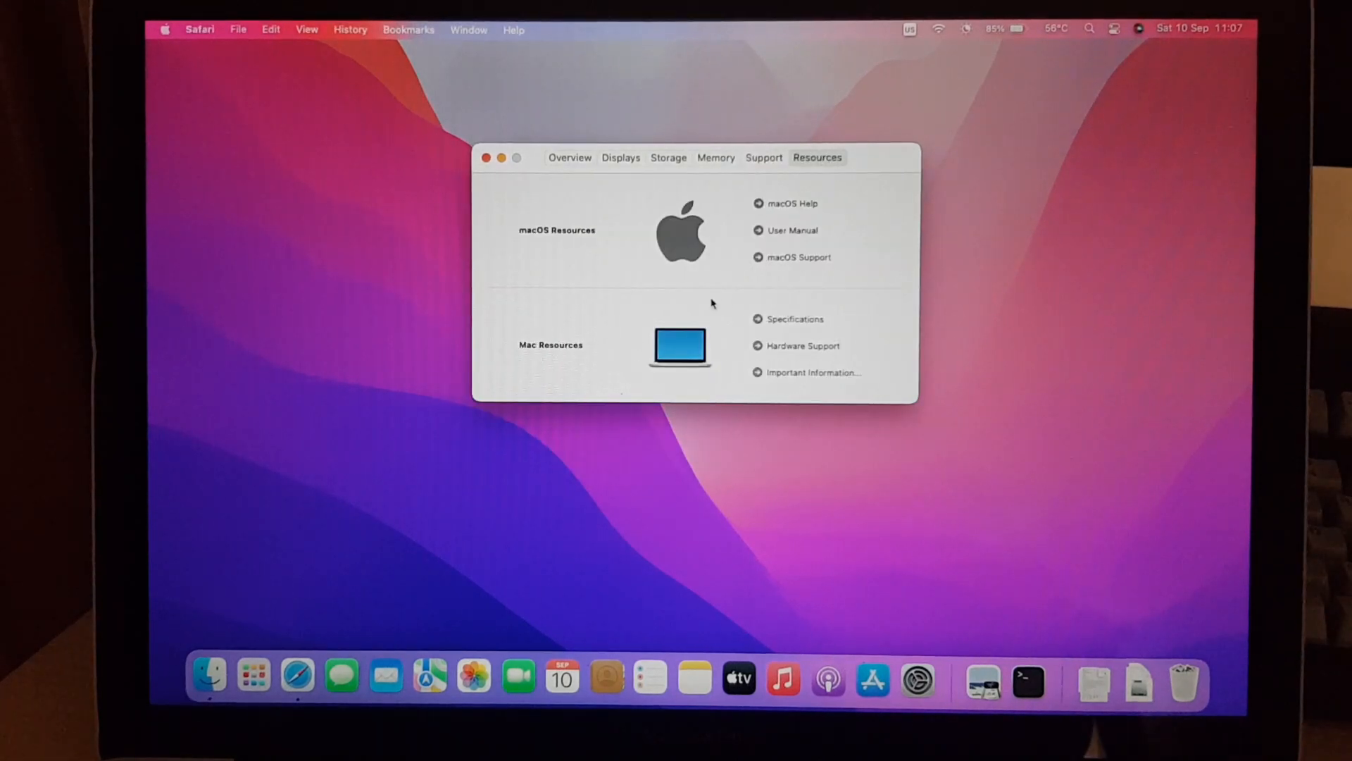
click(495, 158)
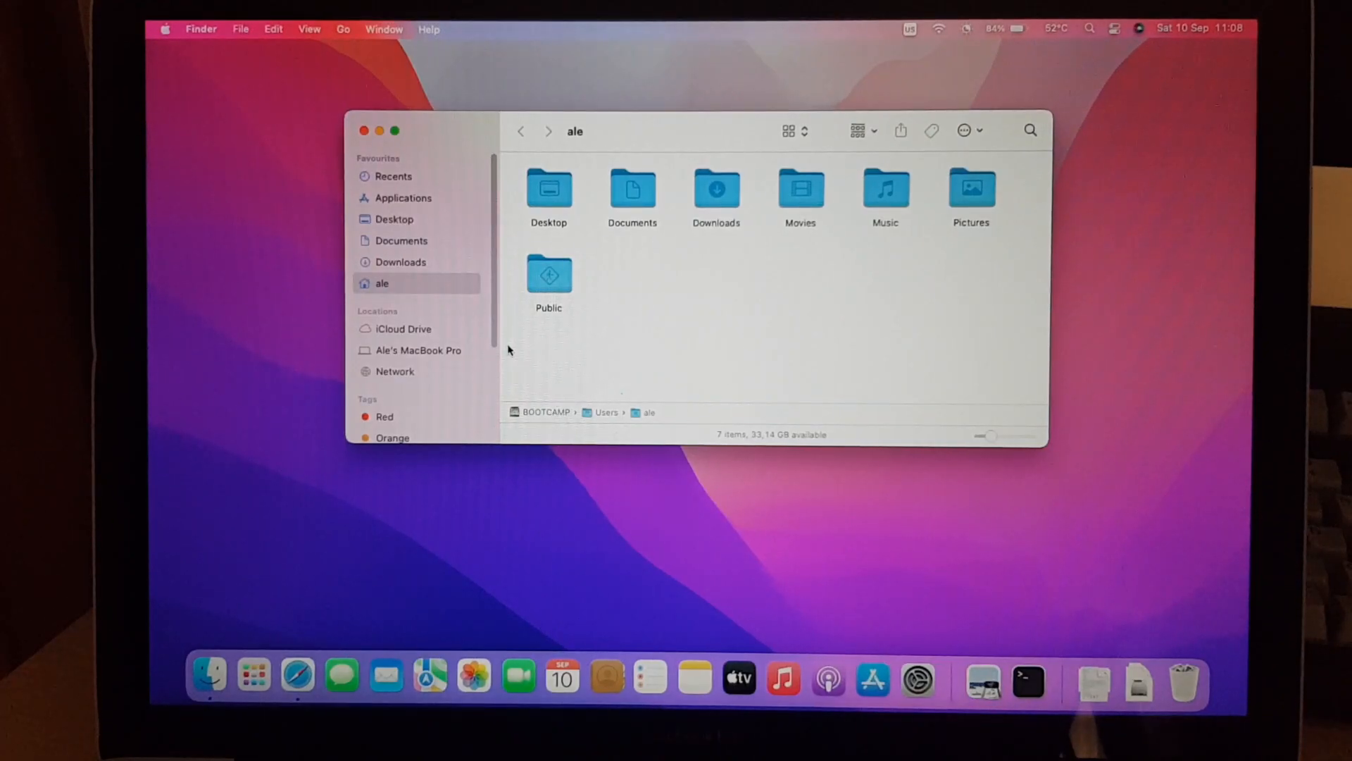
mouse_move(319, 107)
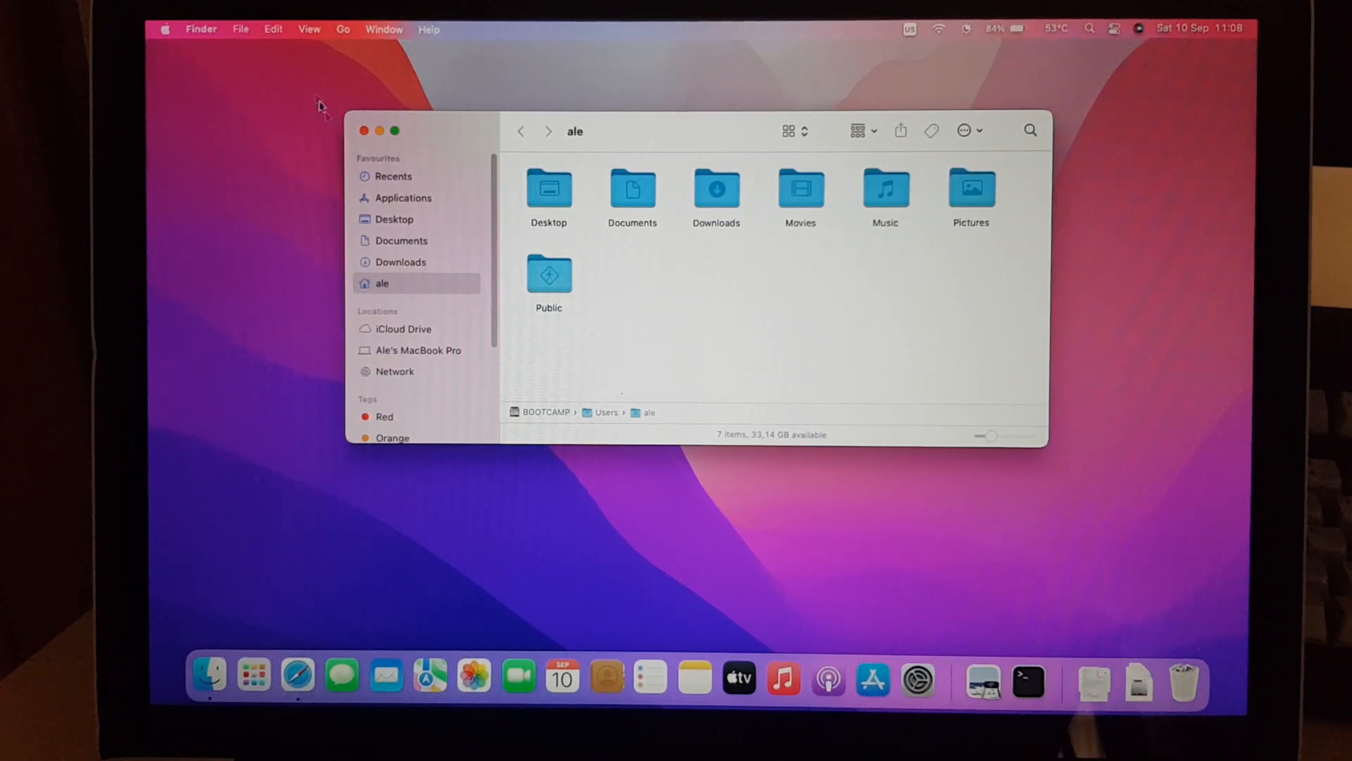
Step: Close the home folder window, launch System Preferences from the Dock and open General
click(358, 131)
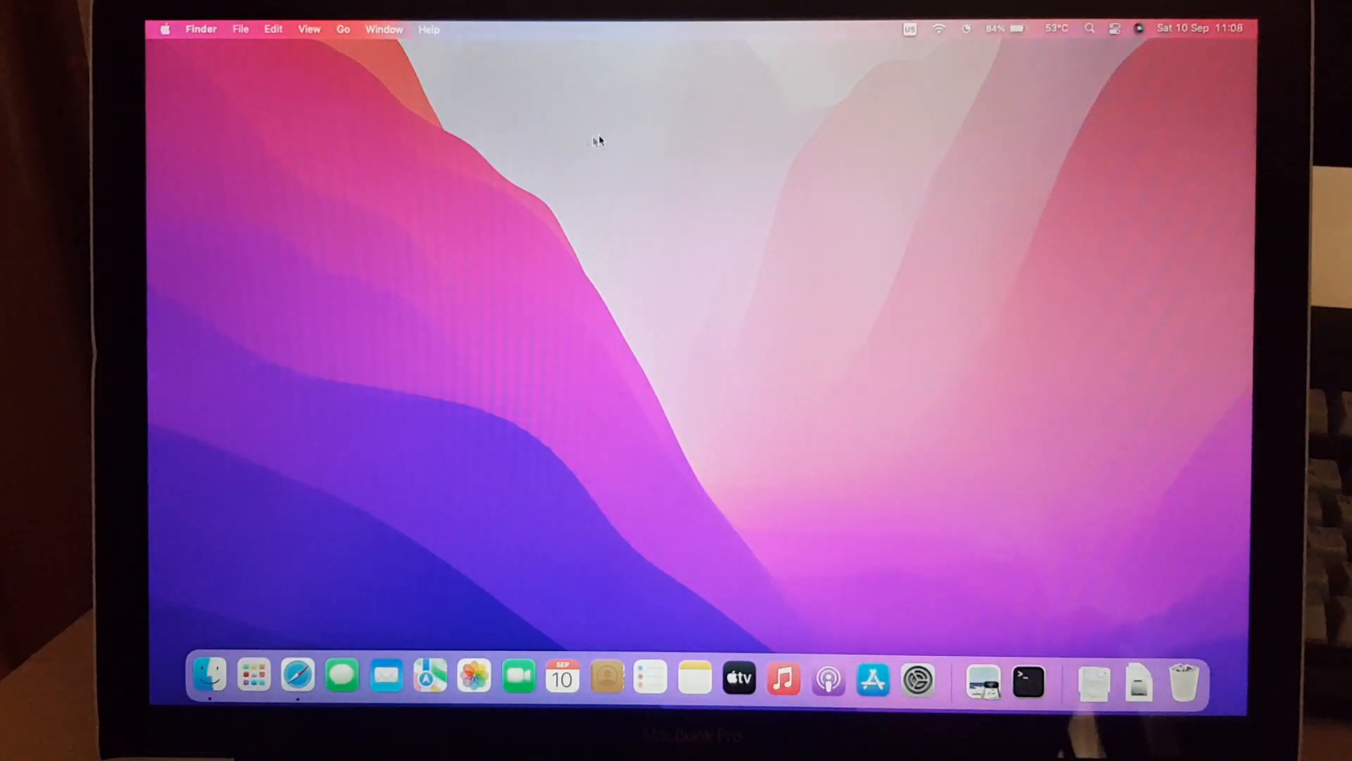
mouse_move(778, 128)
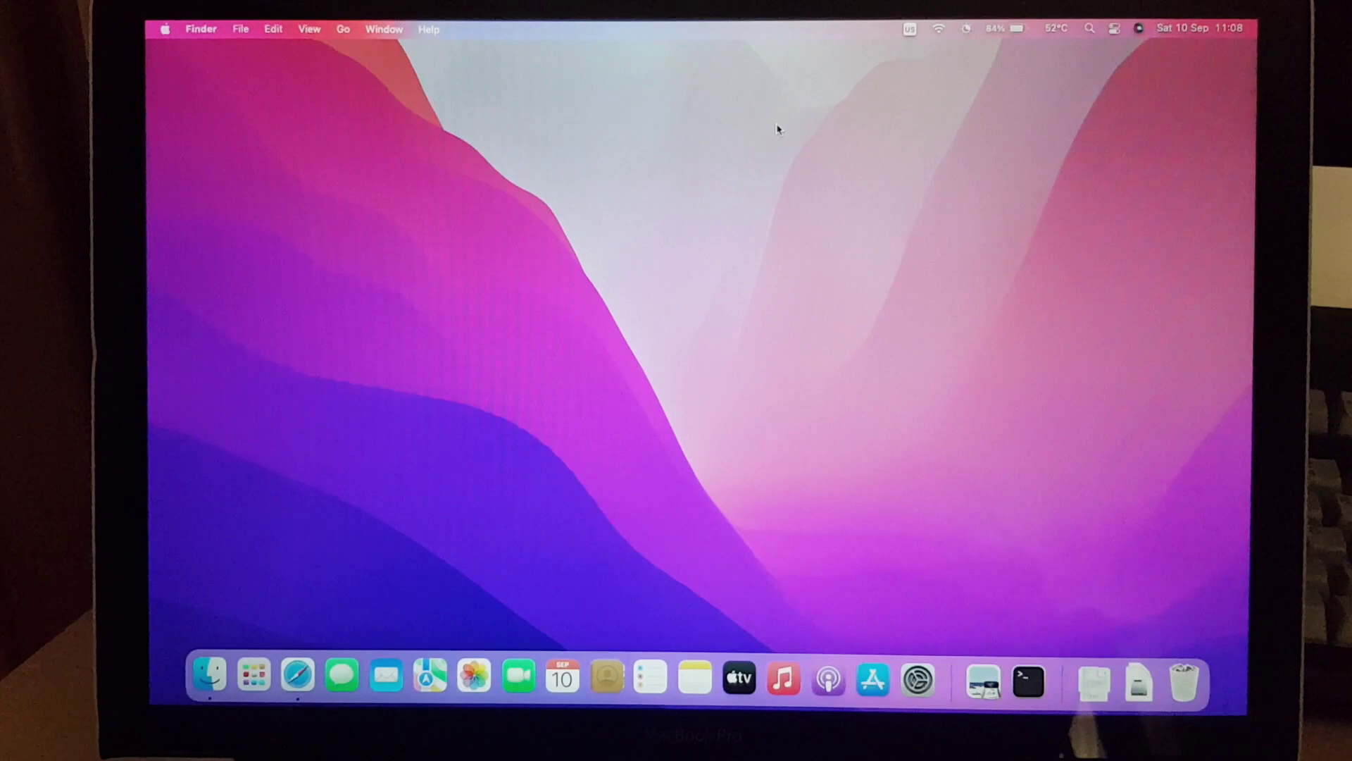
click(917, 680)
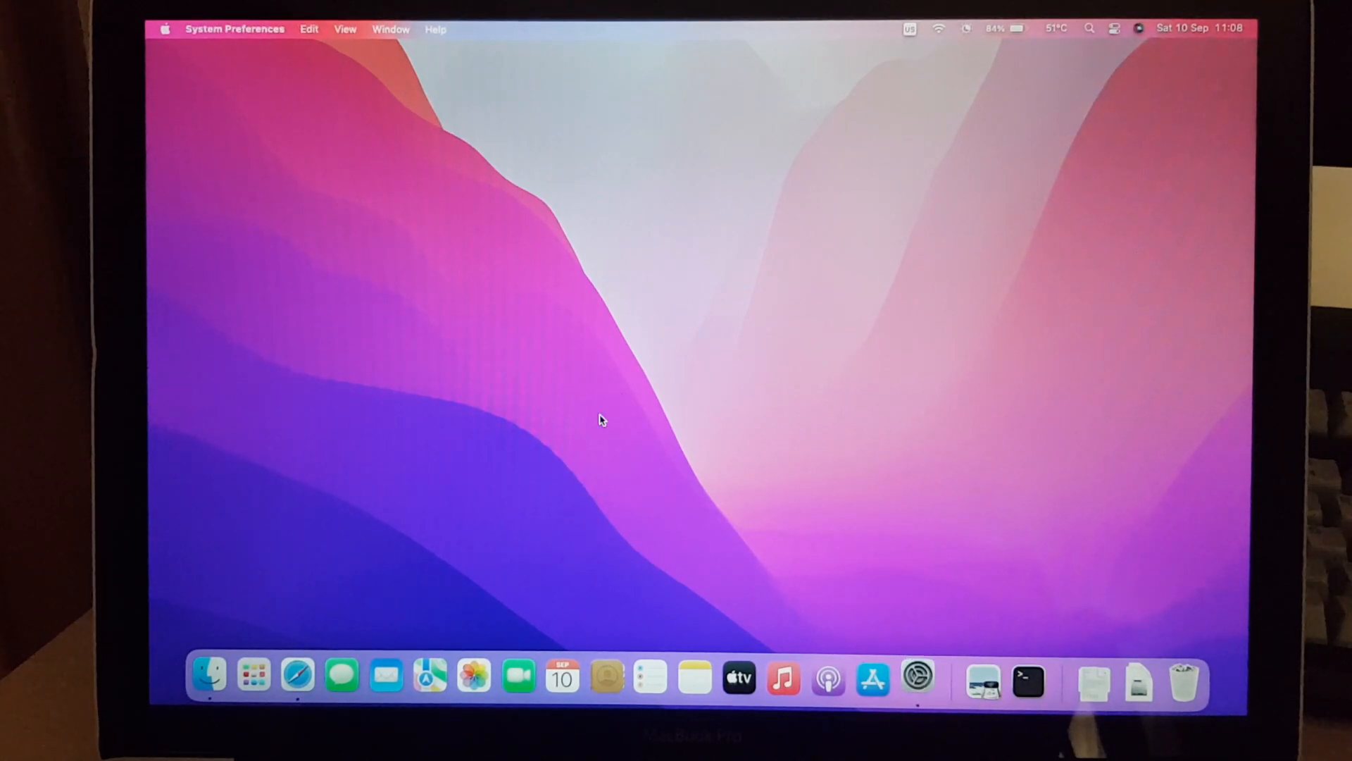
click(917, 680)
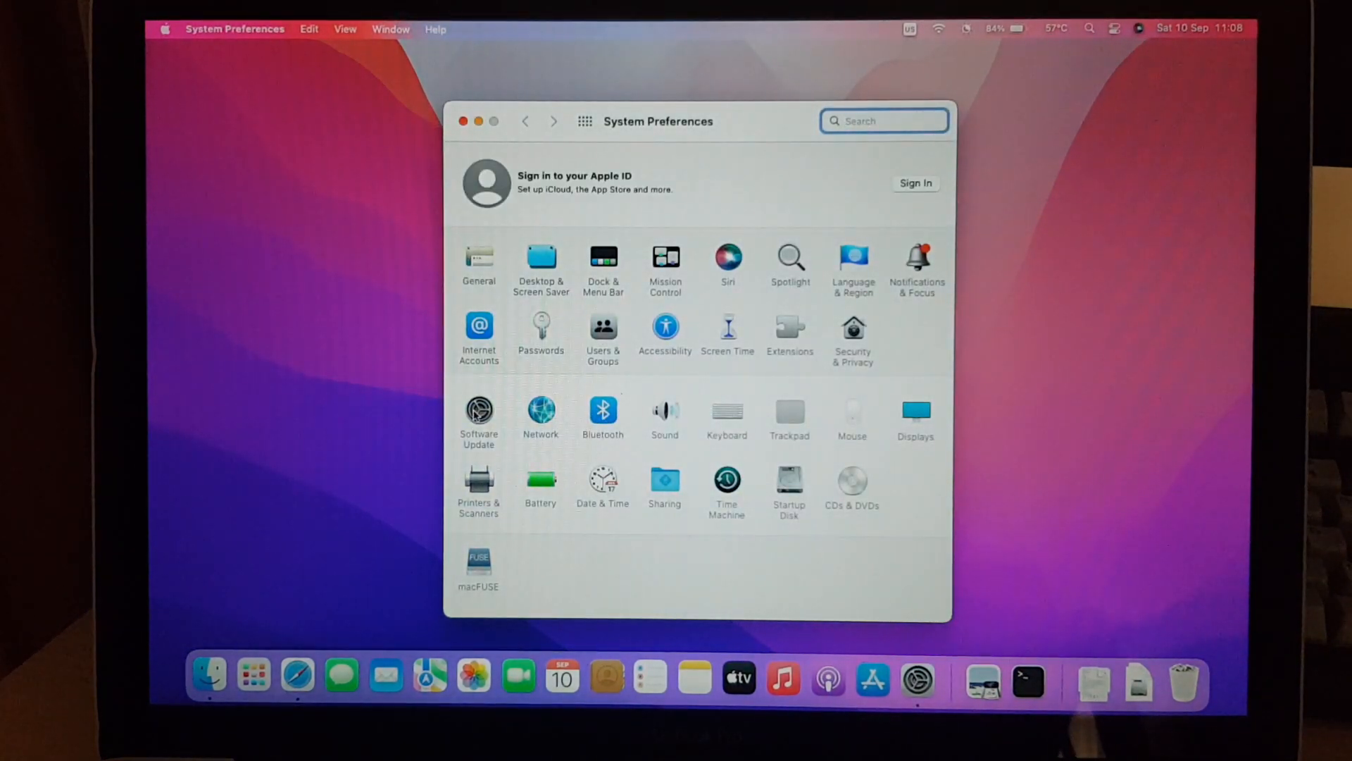
click(479, 408)
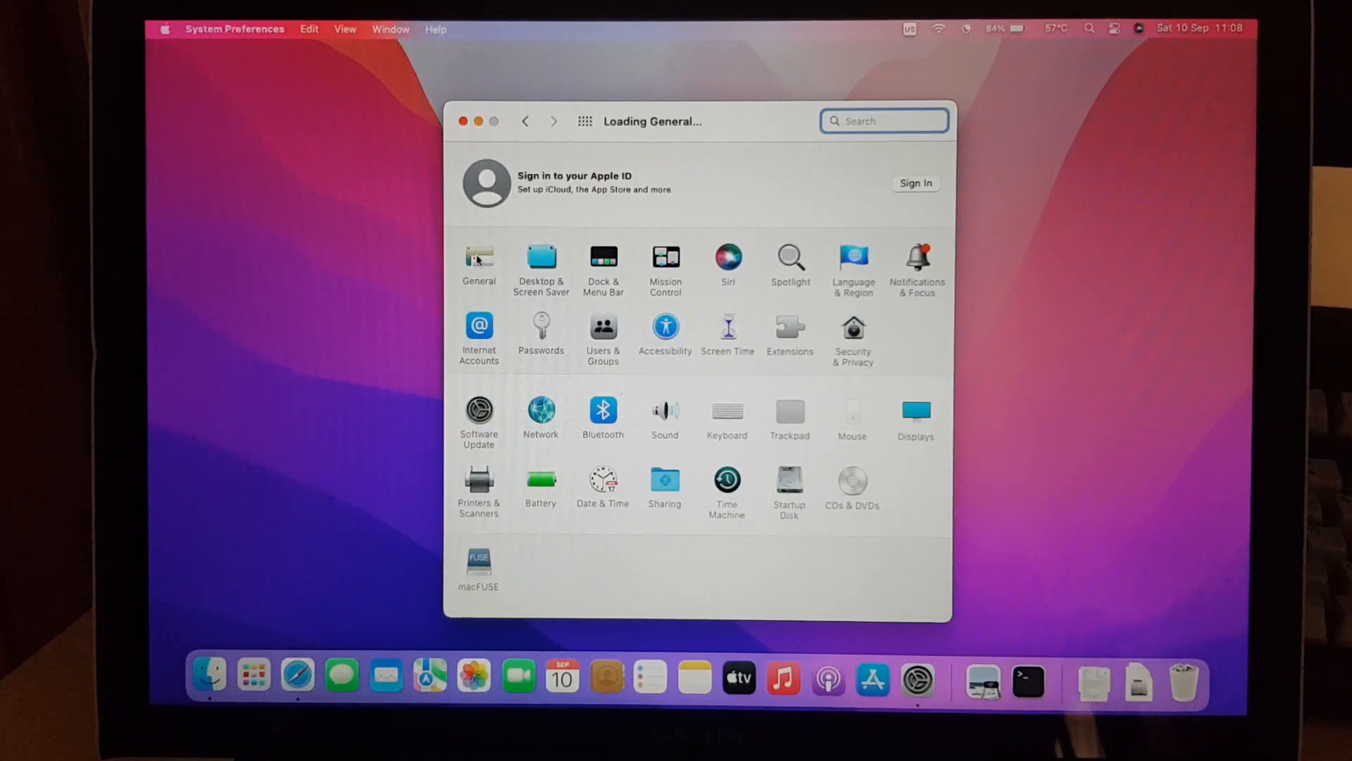
Step: Apply the Dark appearance in General, then switch back to Light
click(479, 257)
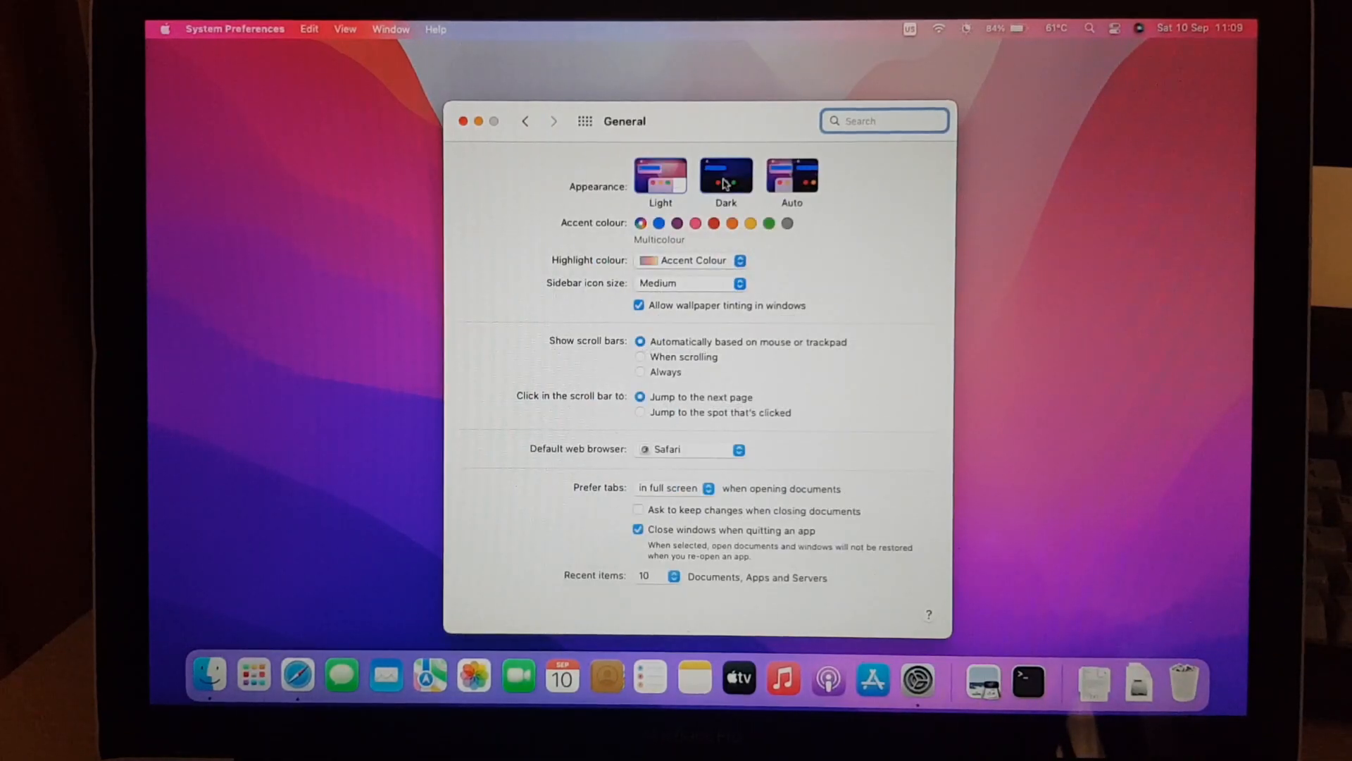
click(726, 174)
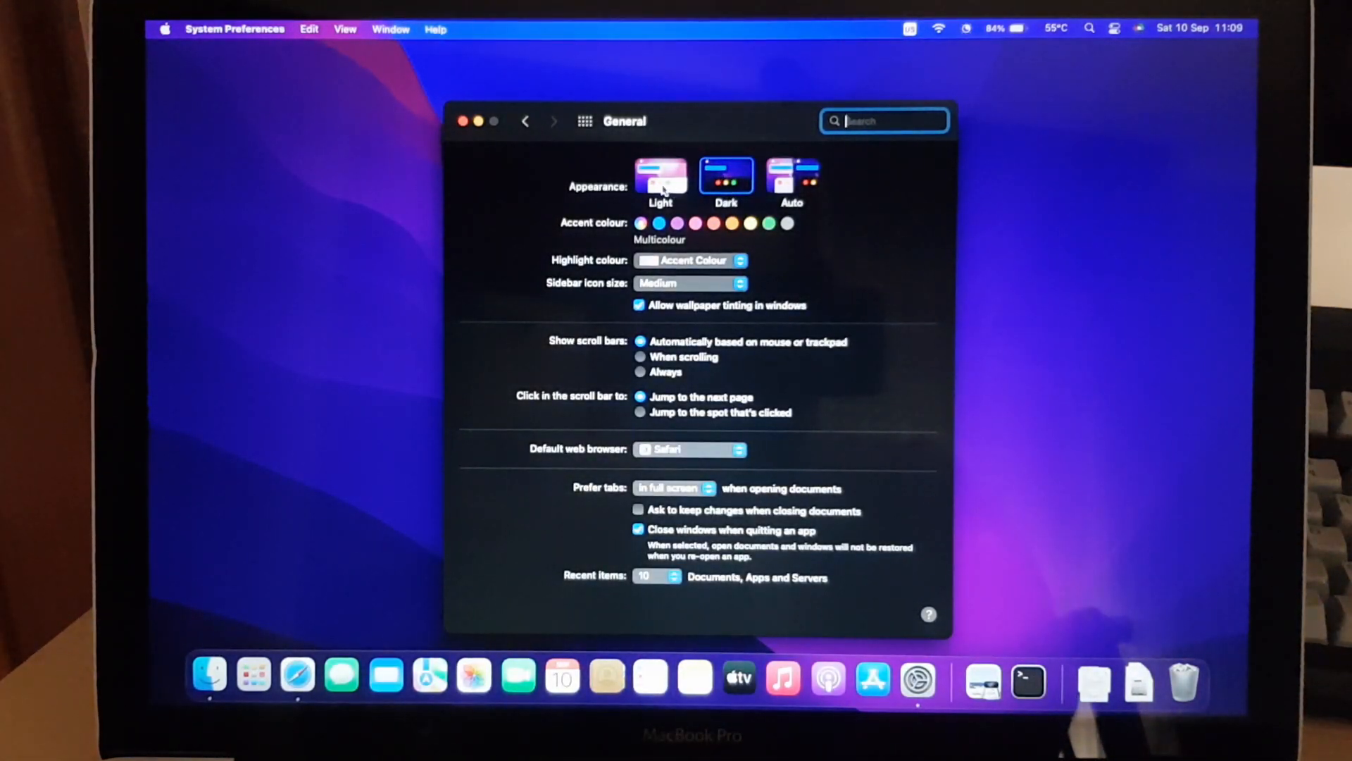
click(660, 176)
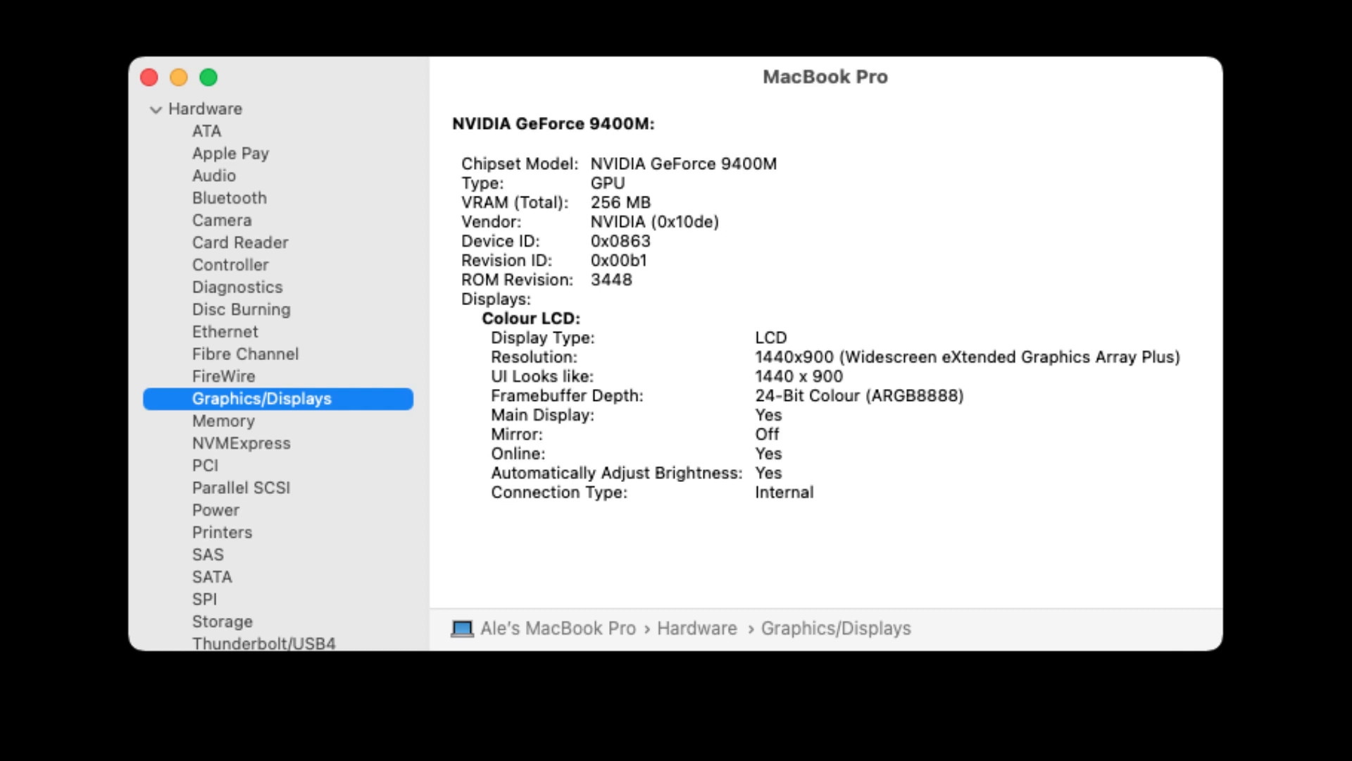
Step: Switch from System Information to Music, showing Roxette's album Travelling with its tracks
click(724, 729)
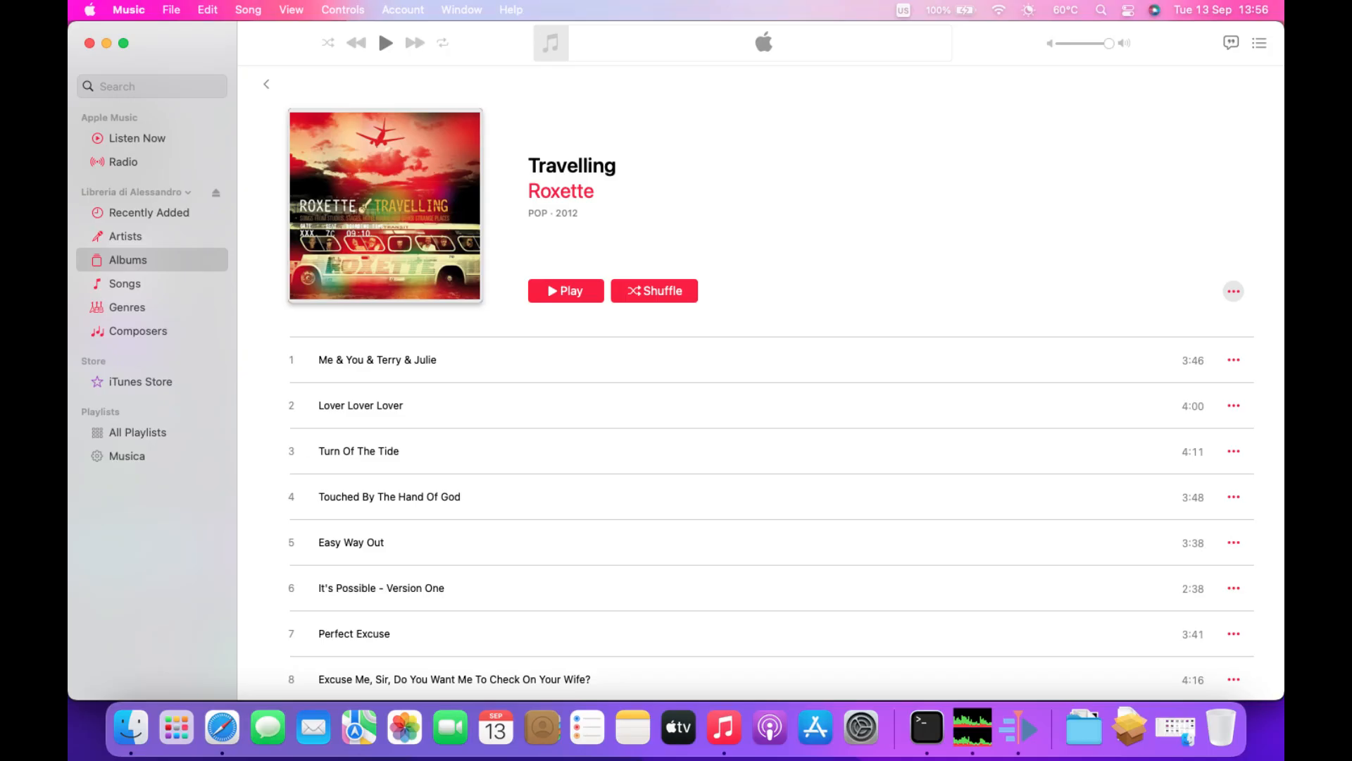